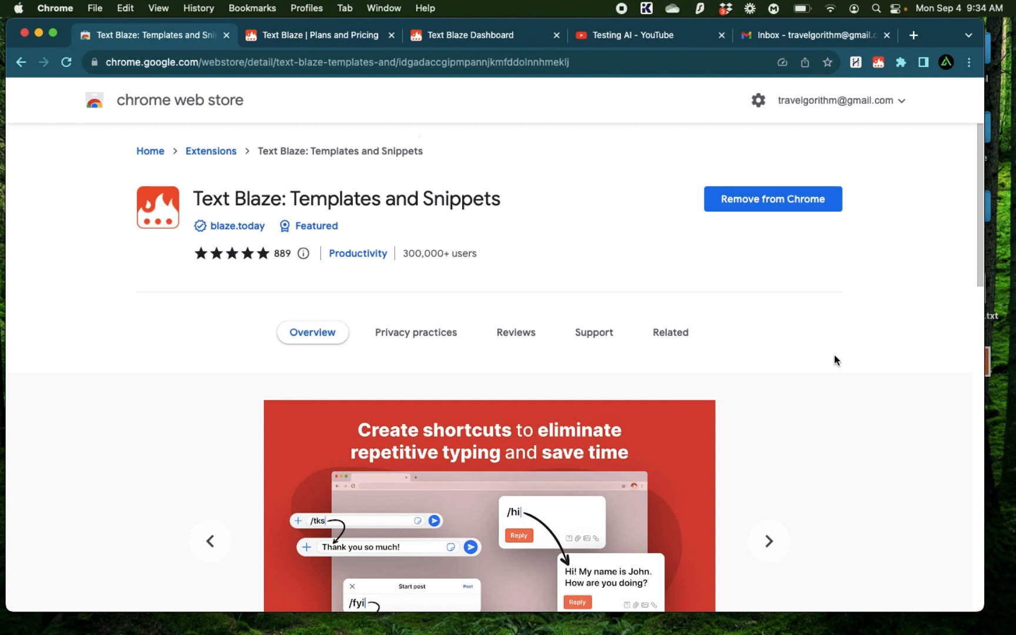
Scroll the extension page and select its web address.
{"action": "scroll", "scroll_direction": "down", "scroll_amount": 3}
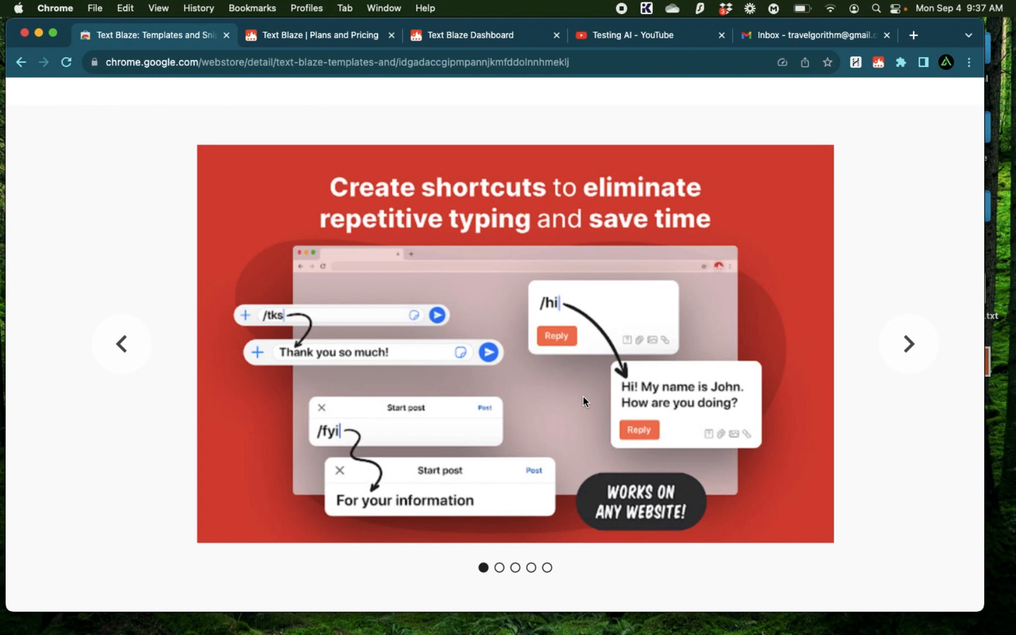
{"action": "scroll", "scroll_direction": "down", "scroll_amount": 3}
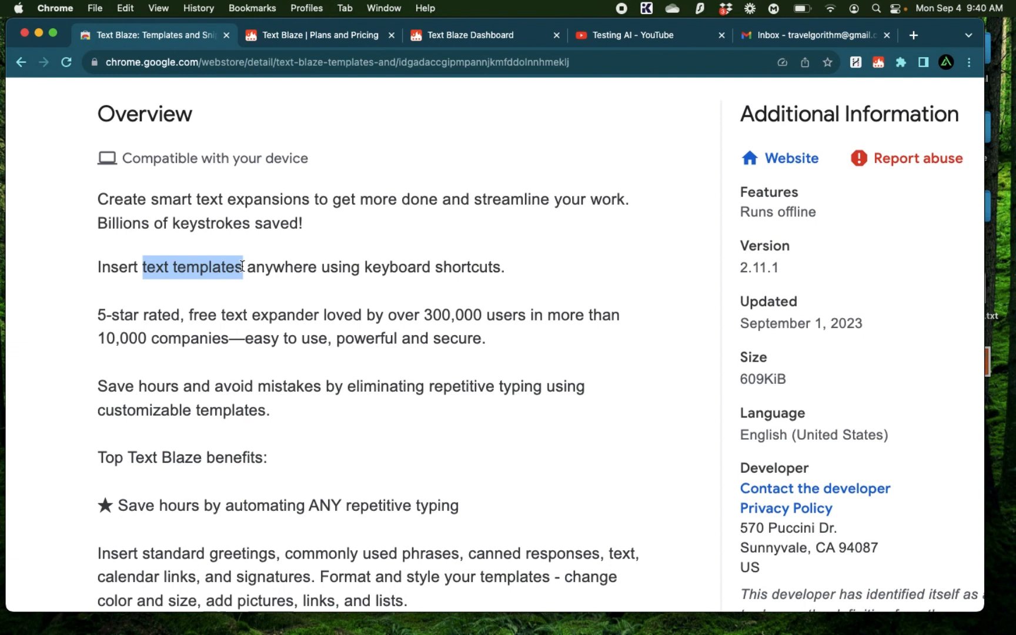
{"action": "mouse_move", "coordinate": [238, 314]}
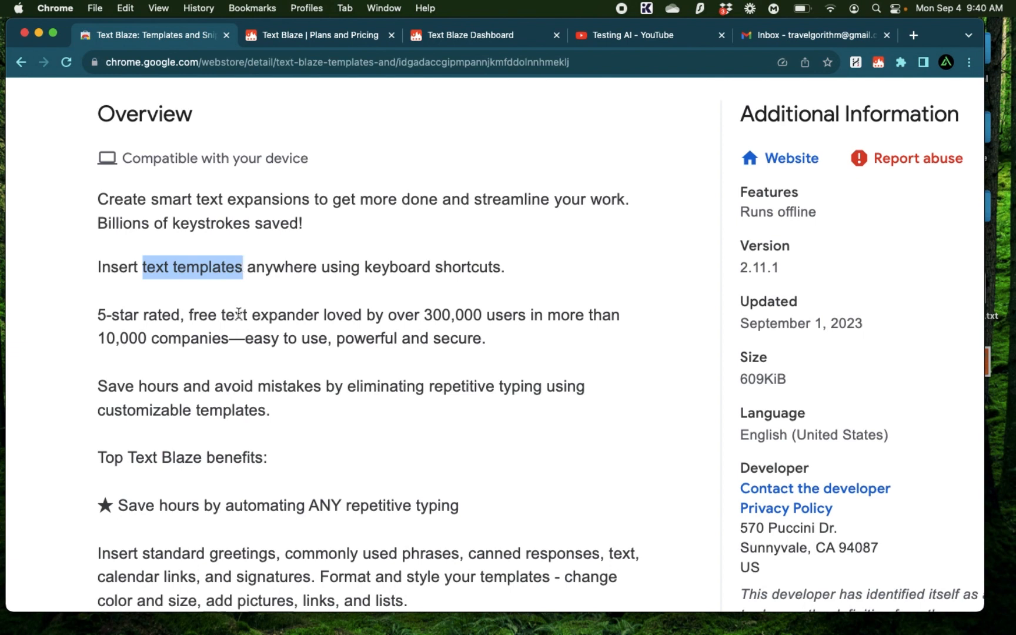
{"action": "scroll", "scroll_direction": "down", "scroll_amount": 3}
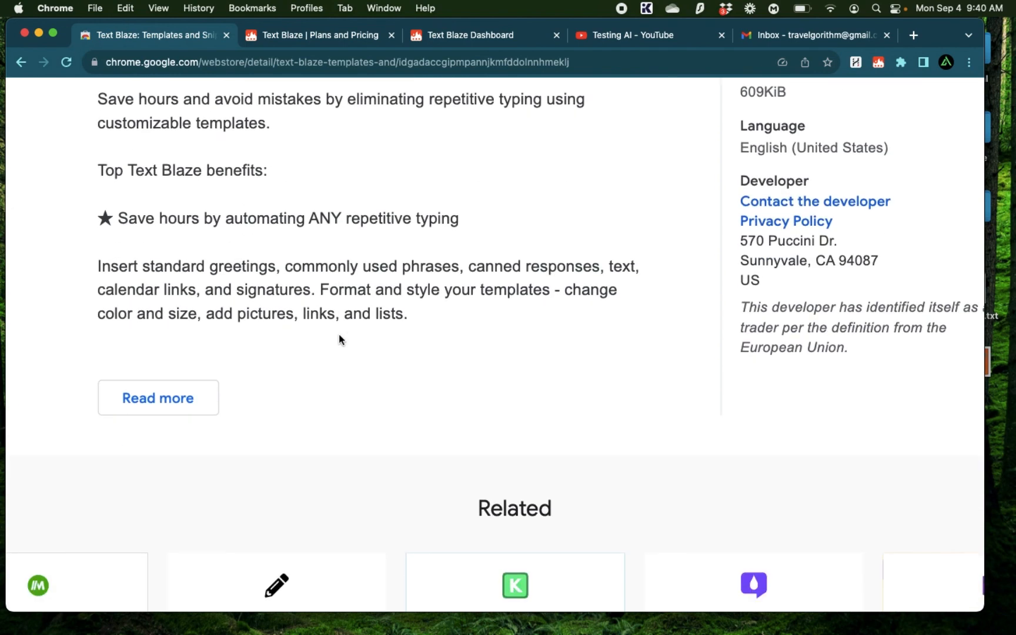
{"action": "scroll", "scroll_direction": "up", "scroll_amount": 3}
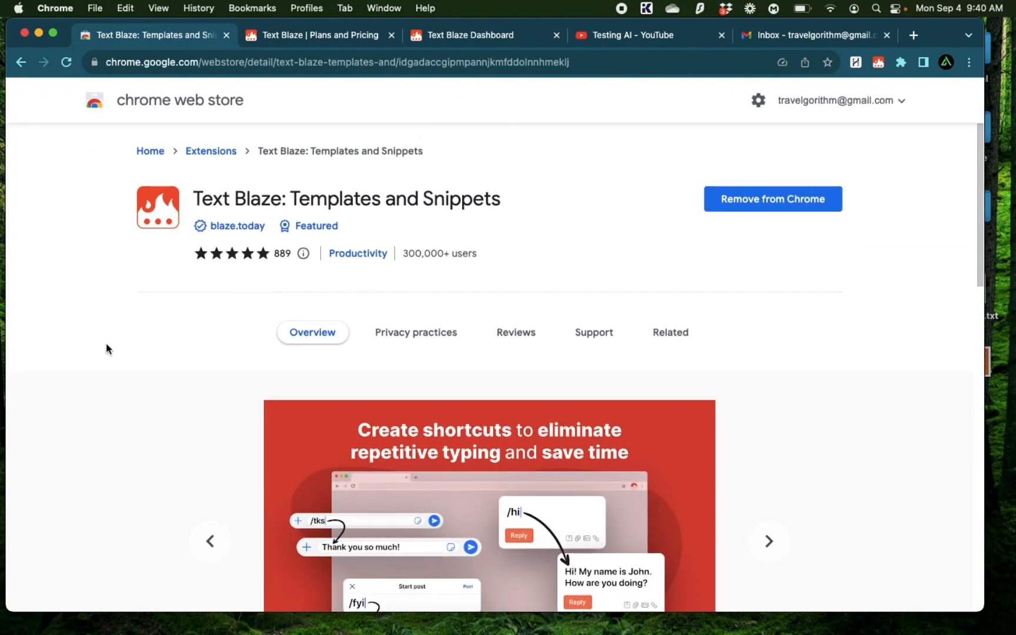
{"action": "left_click", "coordinate": [331, 62]}
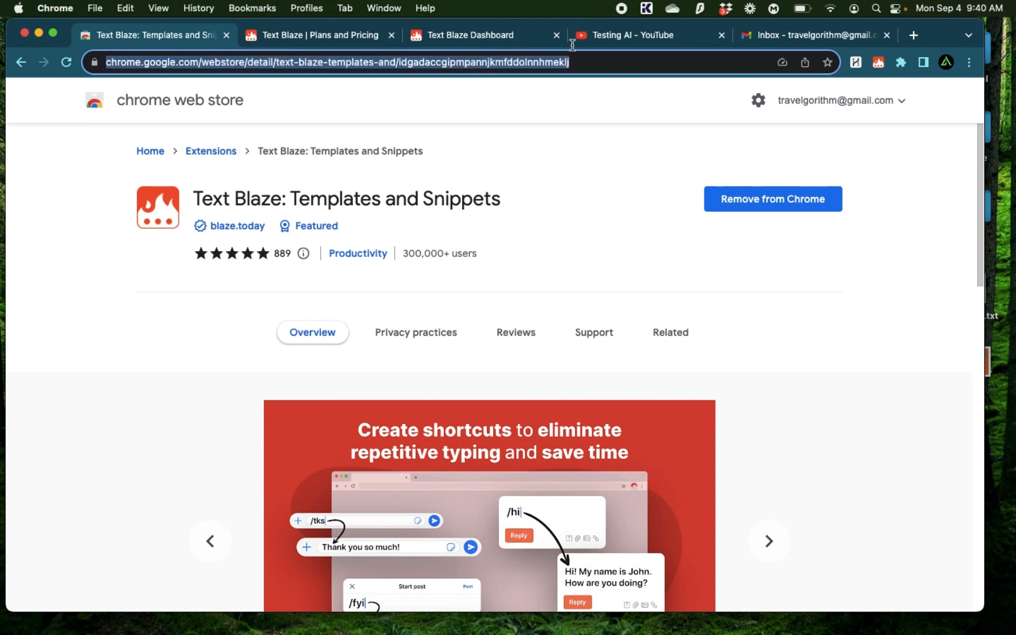
{"action": "mouse_move", "coordinate": [169, 396]}
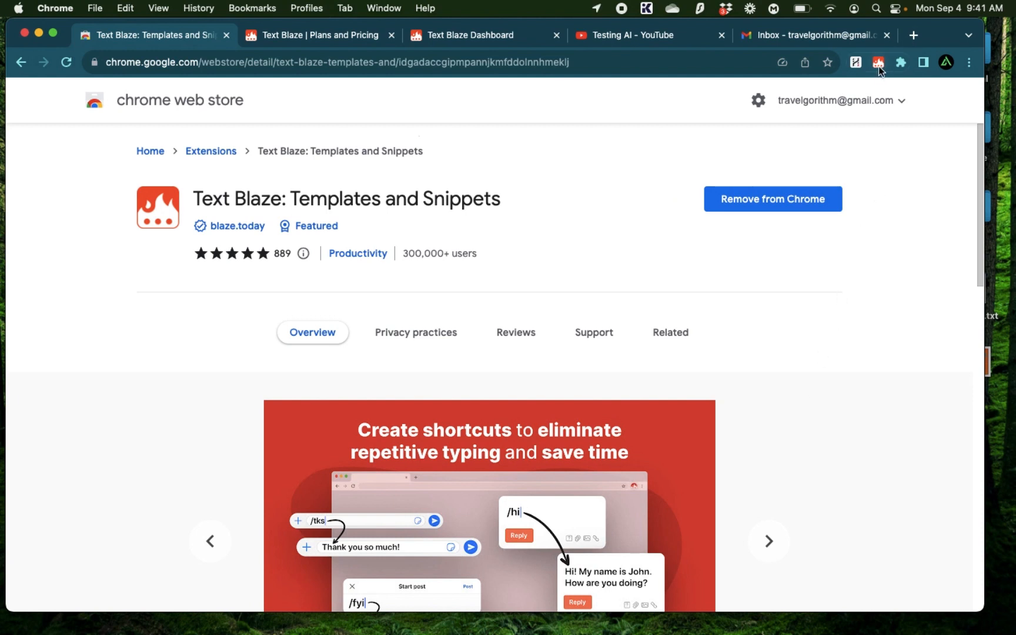
{"action": "mouse_move", "coordinate": [879, 62]}
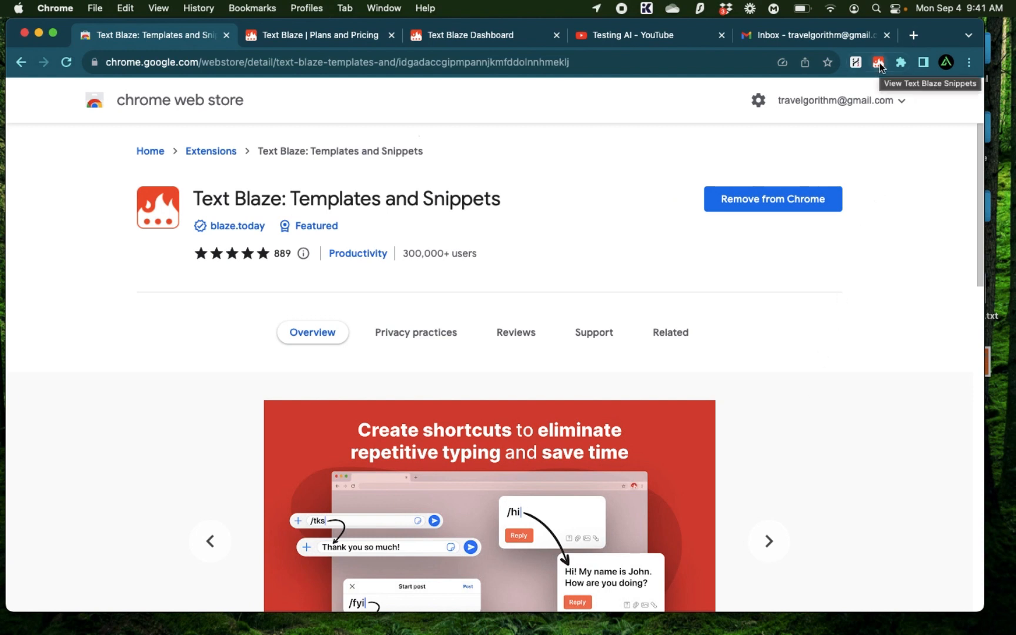
{"action": "left_click", "coordinate": [879, 61]}
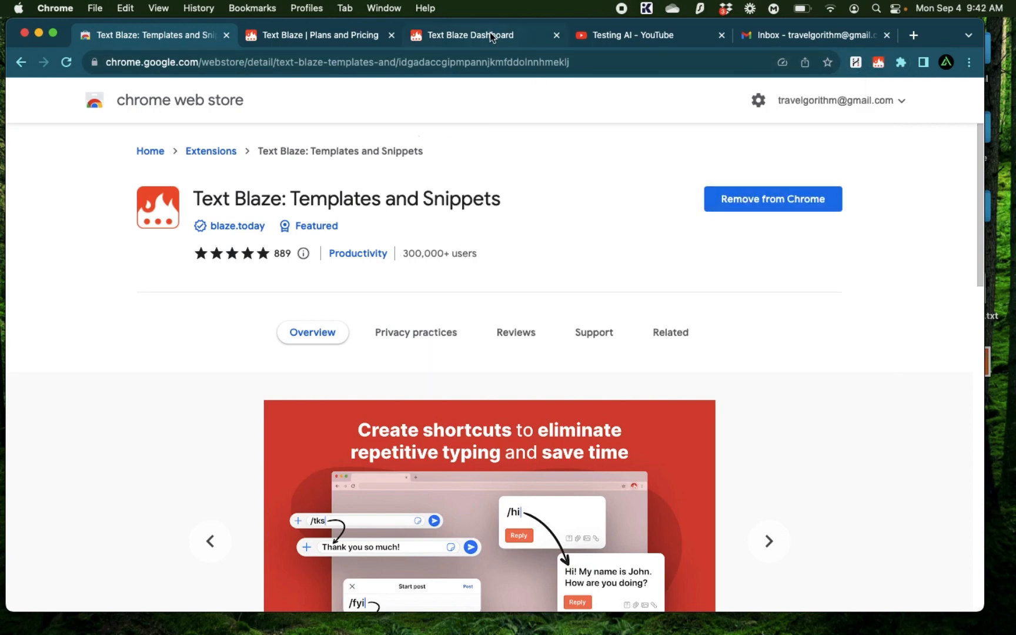
Switch to the Text Blaze dashboard and open the Demo - Plain text snippet.
{"action": "left_click", "coordinate": [471, 36]}
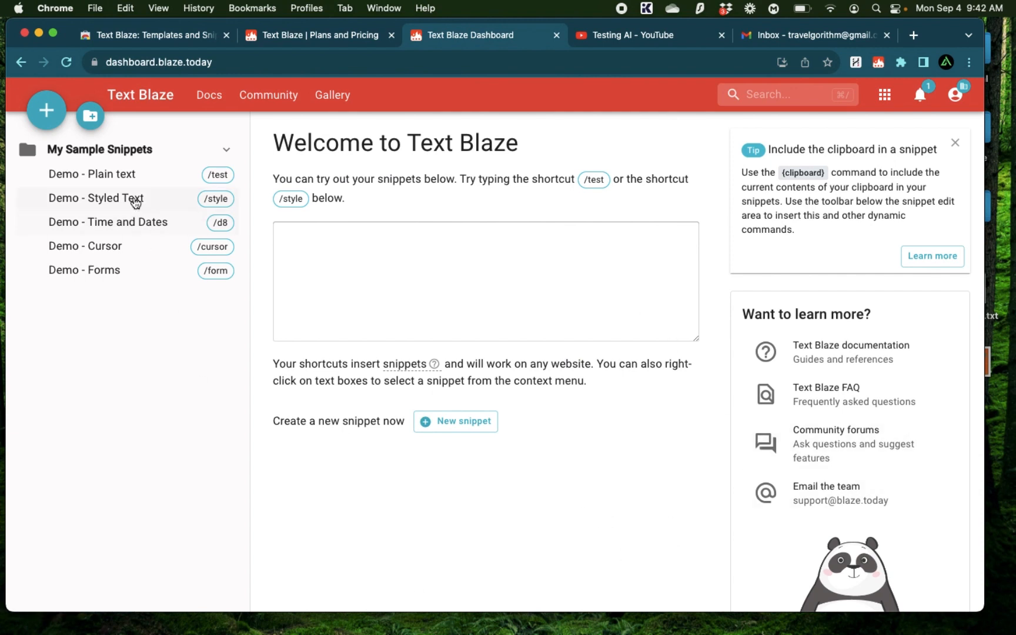
{"action": "left_click", "coordinate": [91, 174]}
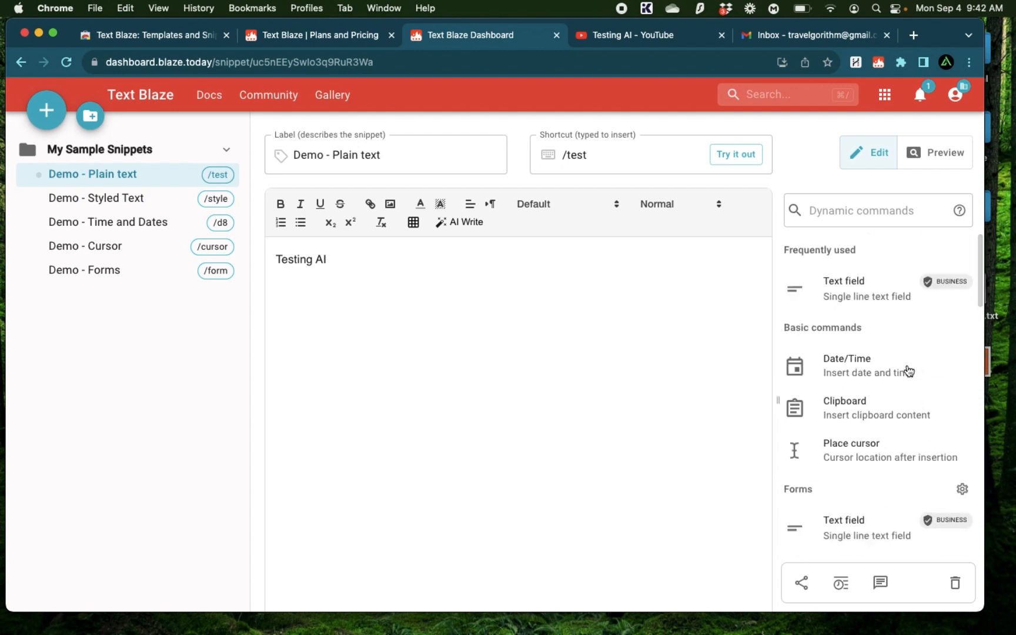
{"action": "scroll", "scroll_direction": "down", "scroll_amount": 3}
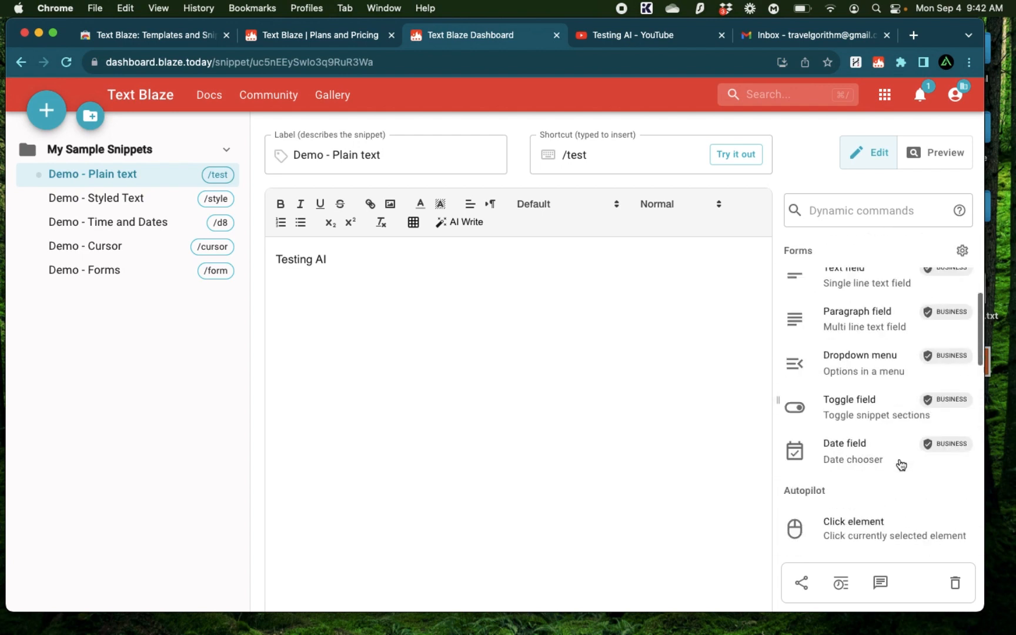
{"action": "scroll", "scroll_direction": "down", "scroll_amount": 3}
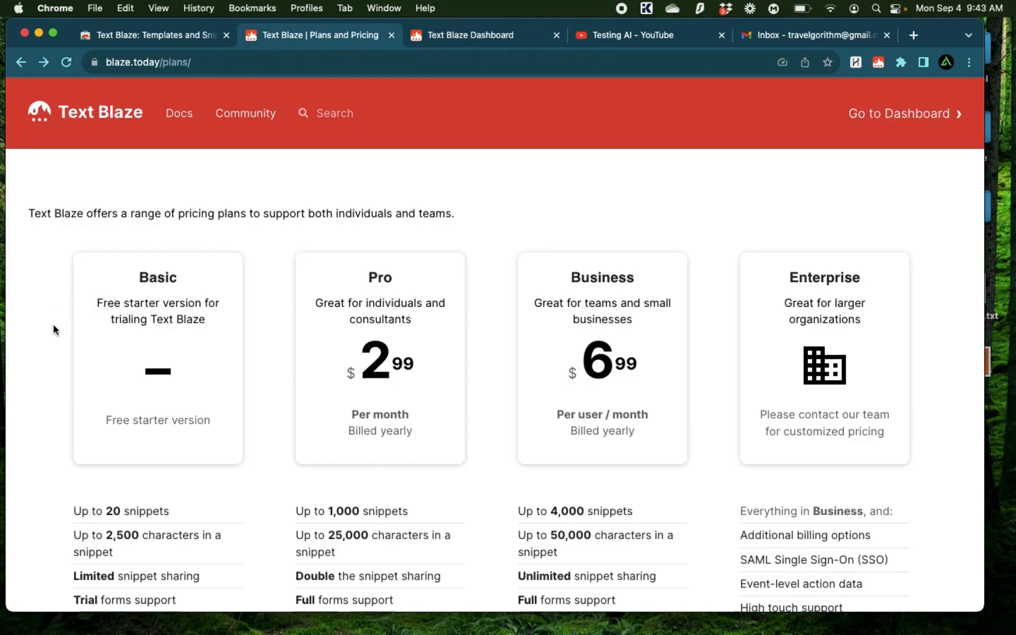
Scroll through the Basic, Pro, Business and Enterprise plan cards and feature lists.
{"action": "scroll", "scroll_direction": "down", "scroll_amount": 3}
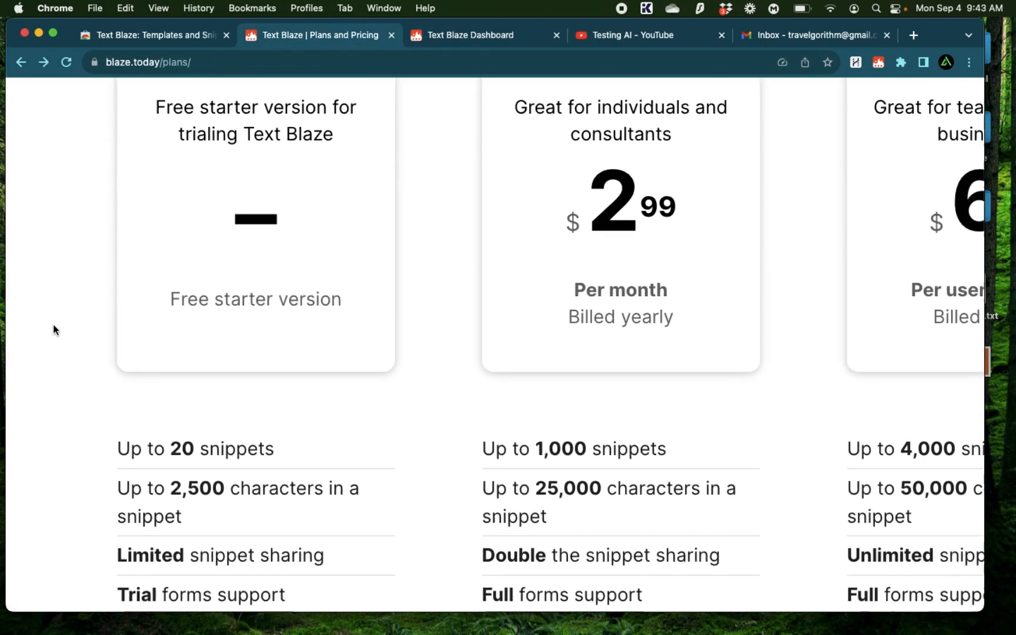
{"action": "mouse_move", "coordinate": [679, 202]}
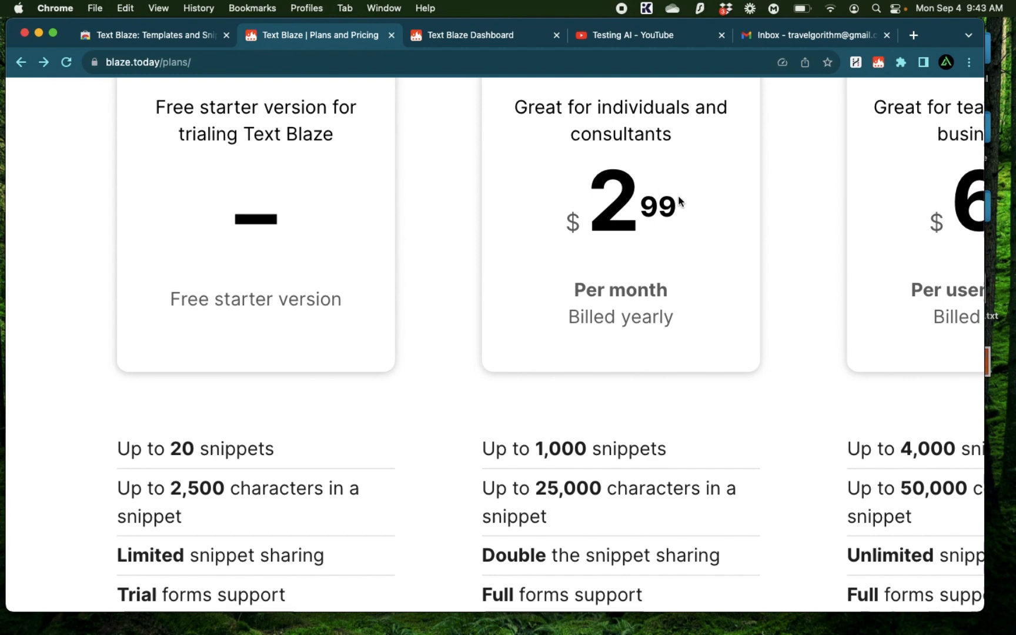
{"action": "scroll", "scroll_direction": "up", "scroll_amount": 3}
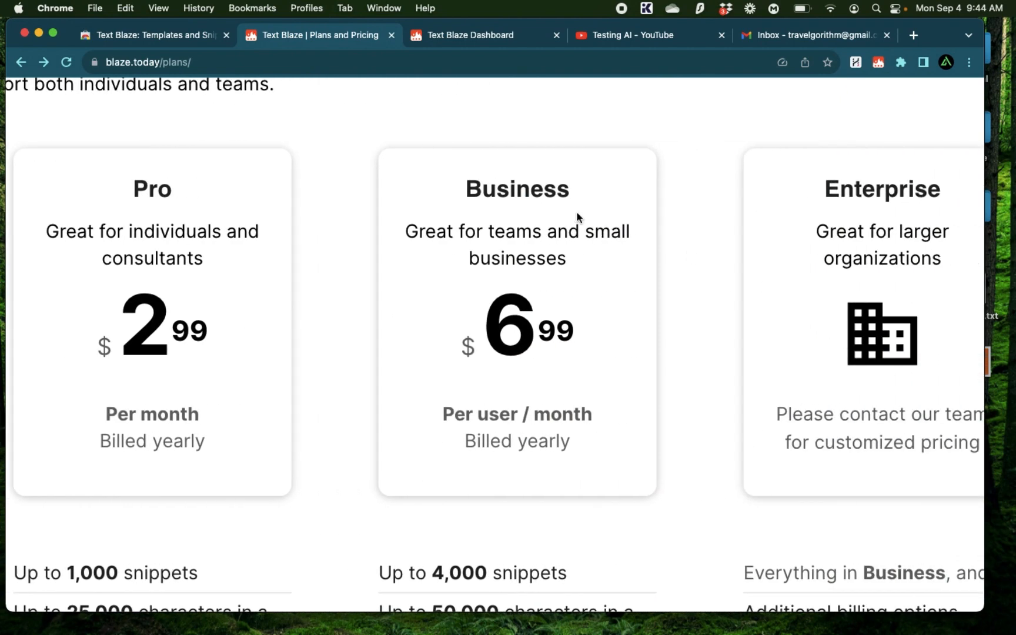
{"action": "scroll", "scroll_direction": "down", "scroll_amount": 3}
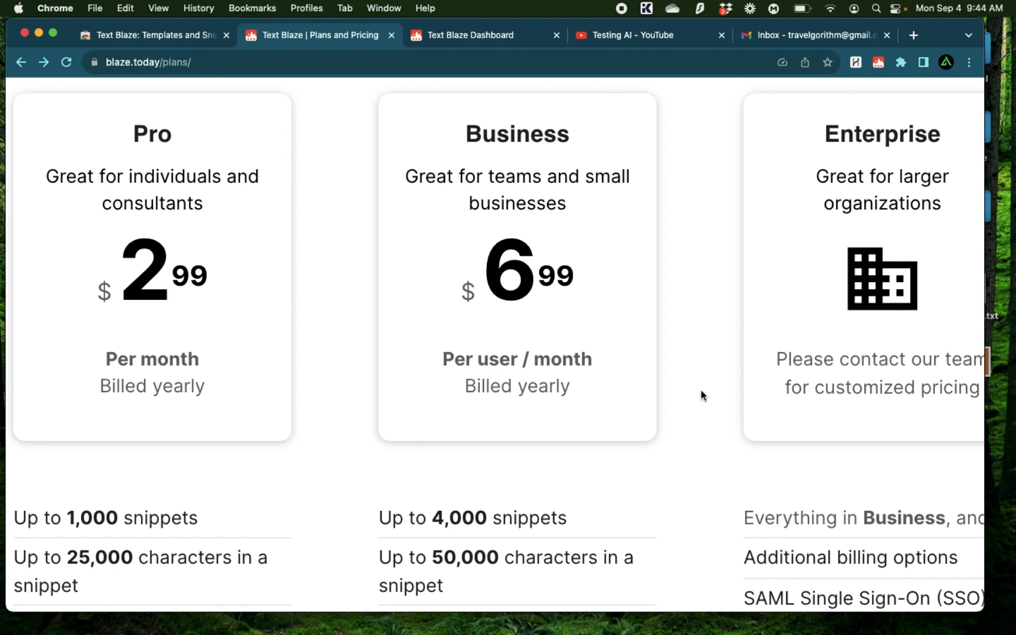
{"action": "mouse_move", "coordinate": [700, 435]}
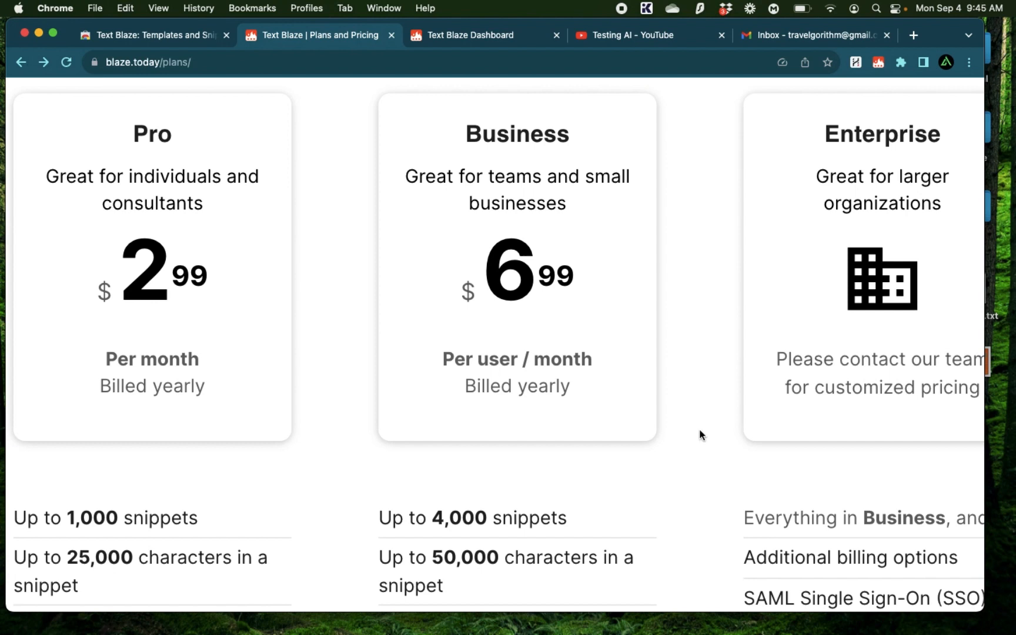
{"action": "scroll", "scroll_direction": "down", "scroll_amount": 3}
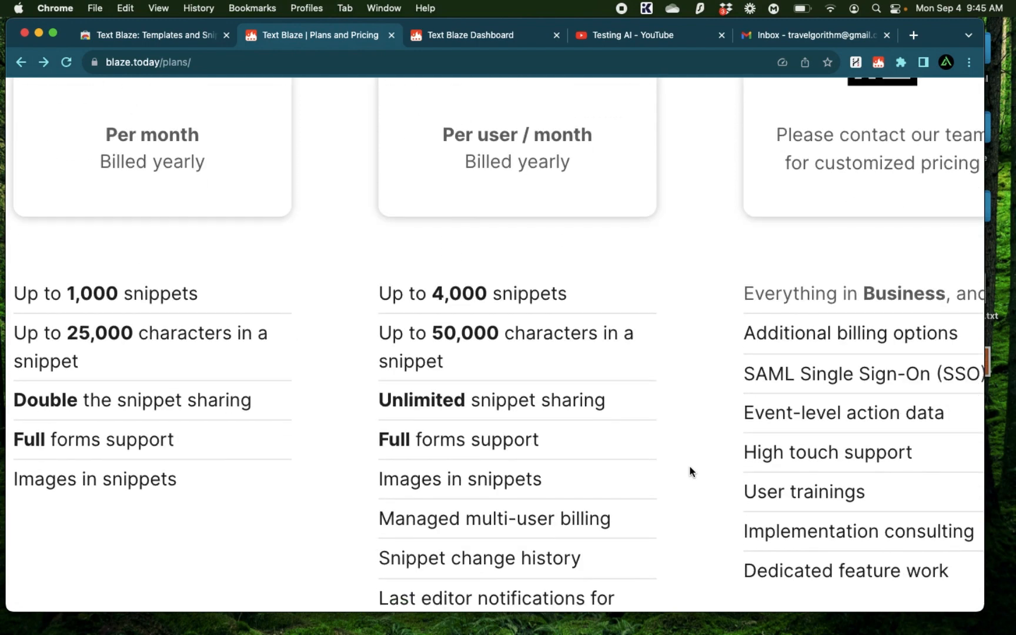
{"action": "scroll", "scroll_direction": "down", "scroll_amount": 3}
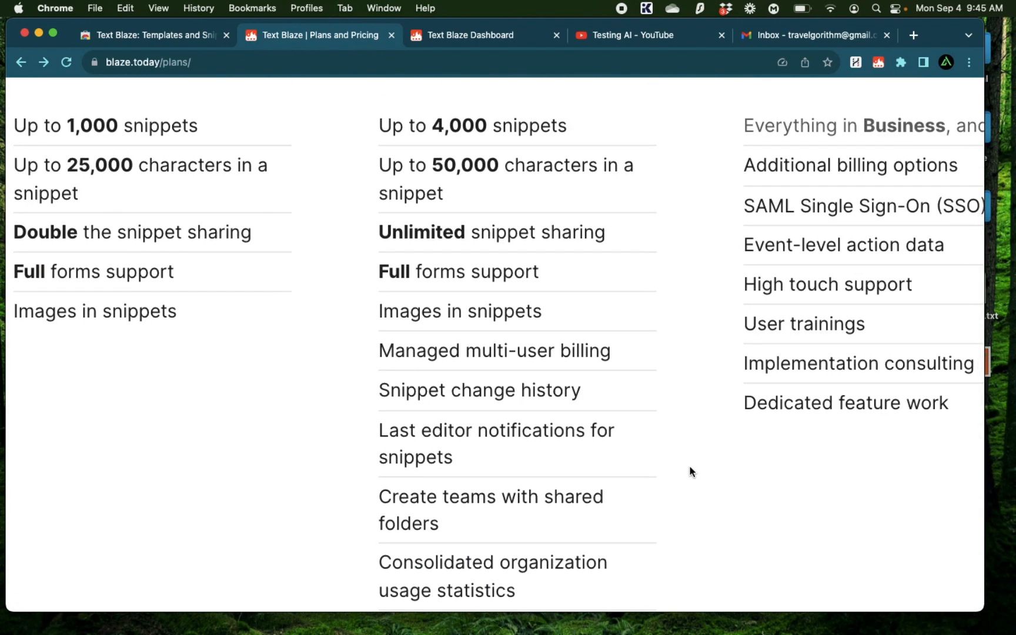
{"action": "scroll", "scroll_direction": "up", "scroll_amount": 3}
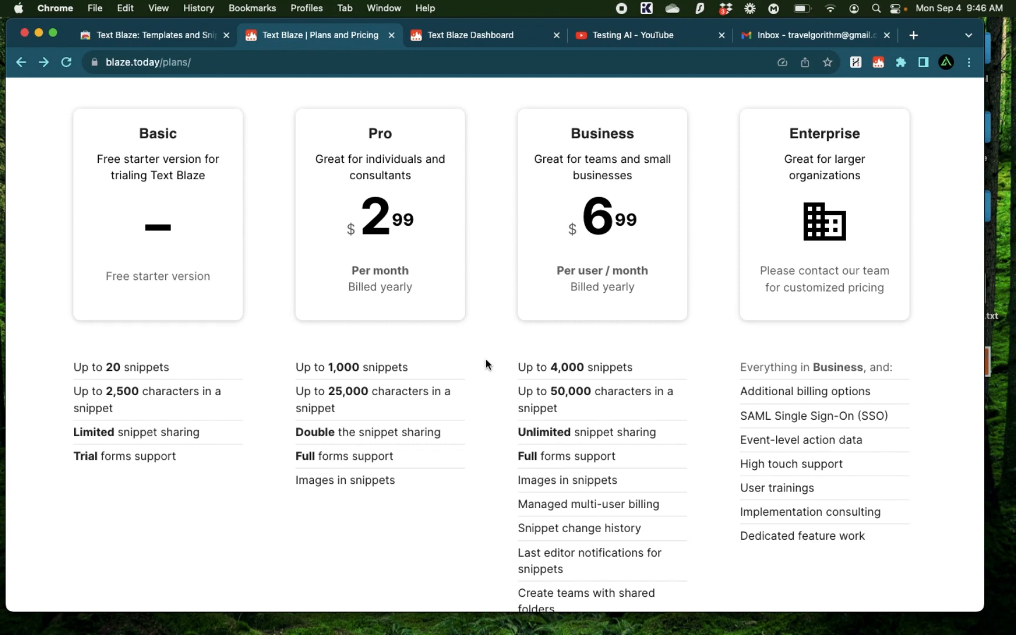
Return to the dashboard and relabel the snippet 'Youtube Video - Test'.
{"action": "left_click", "coordinate": [483, 36]}
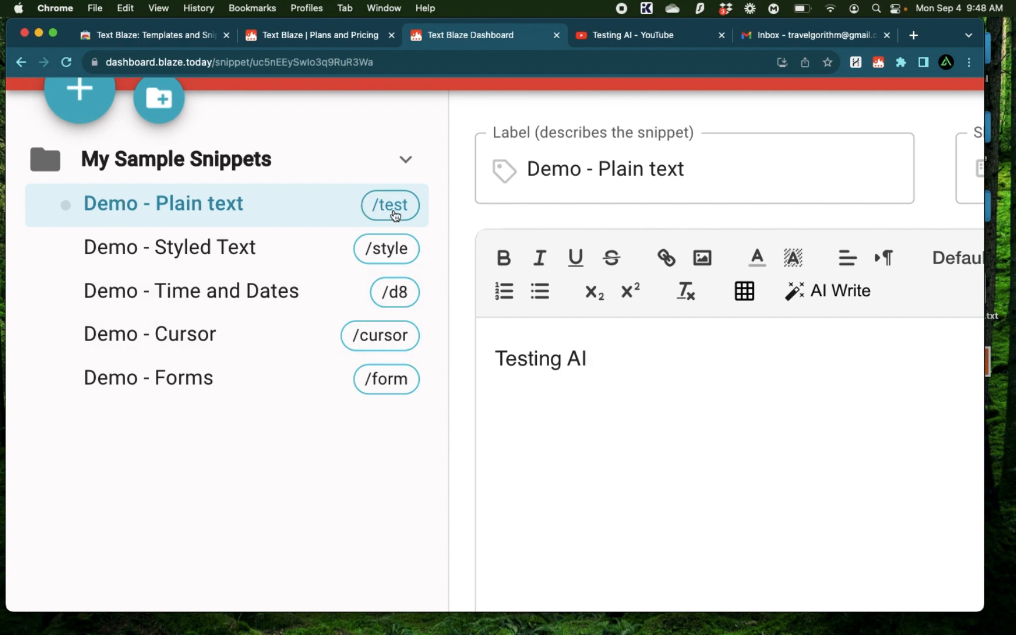
{"action": "scroll", "scroll_direction": "right", "scroll_amount": 3}
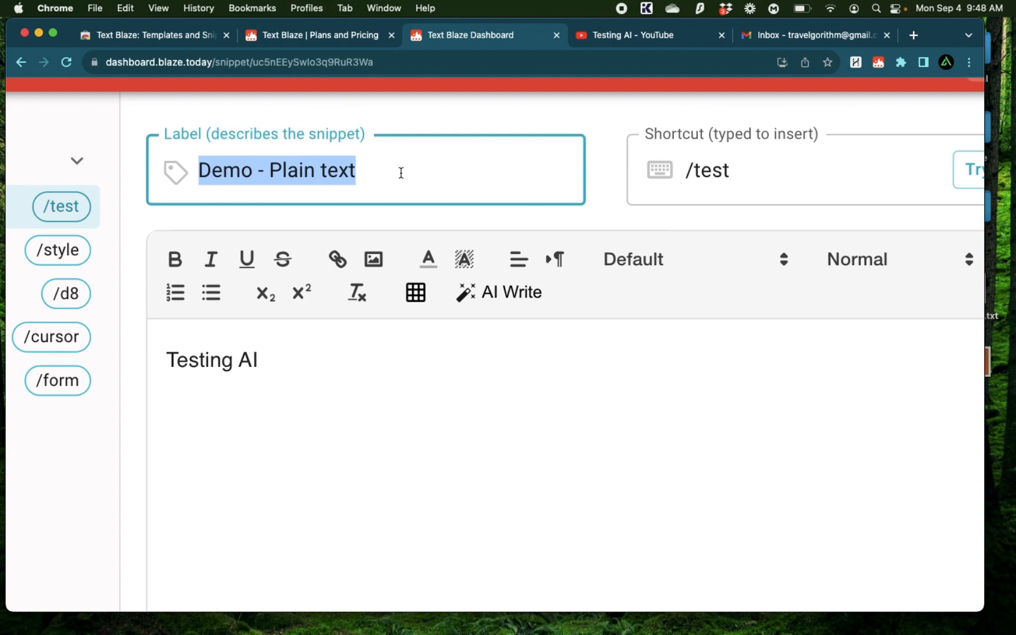
{"action": "type", "text": "Youtube Video - Test"}
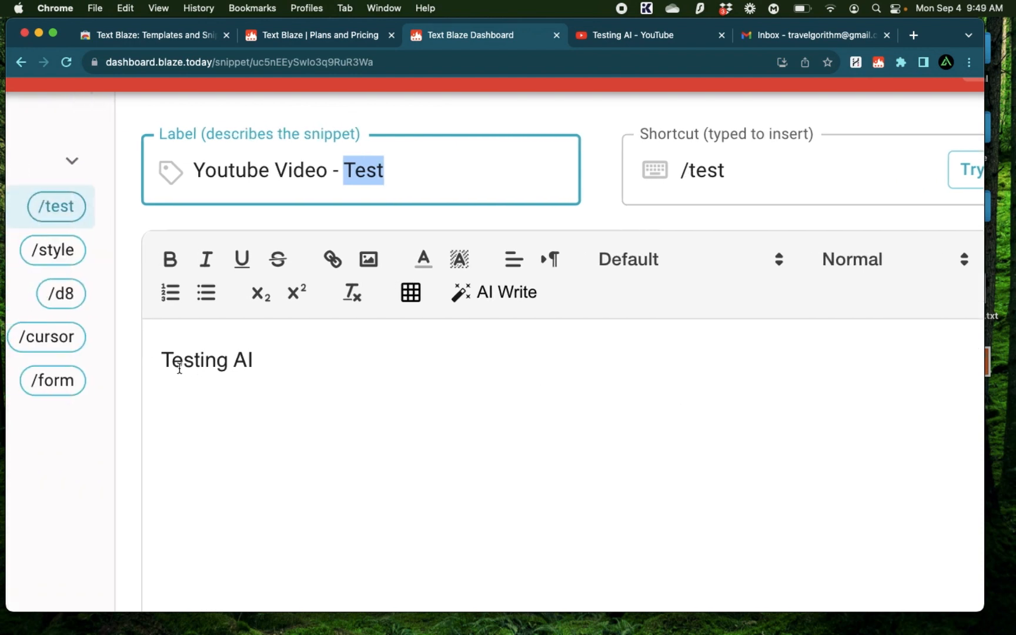
{"action": "double_click", "coordinate": [207, 360]}
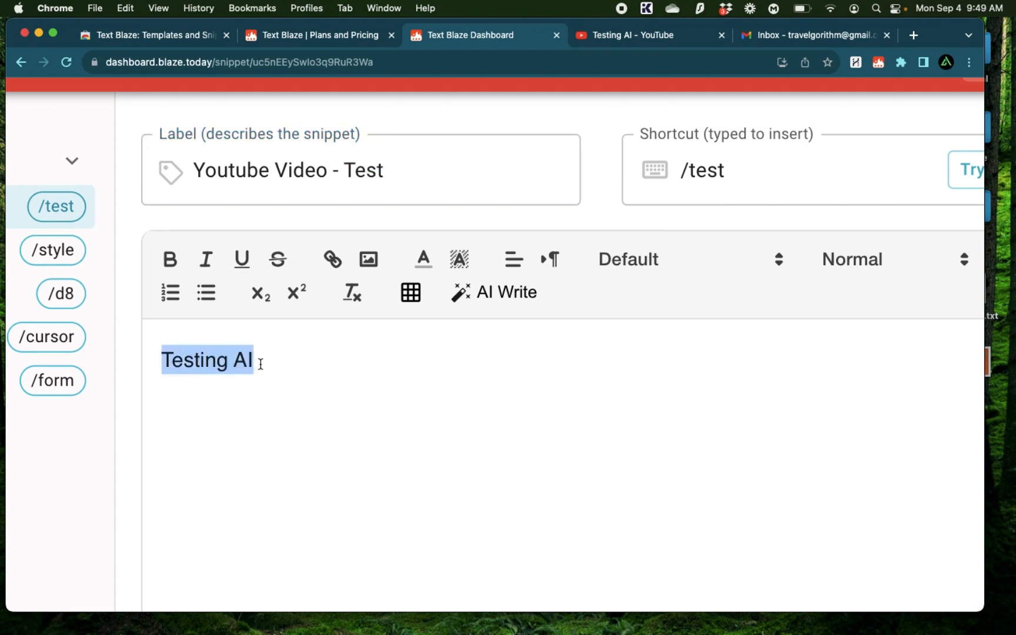
{"action": "mouse_move", "coordinate": [500, 356]}
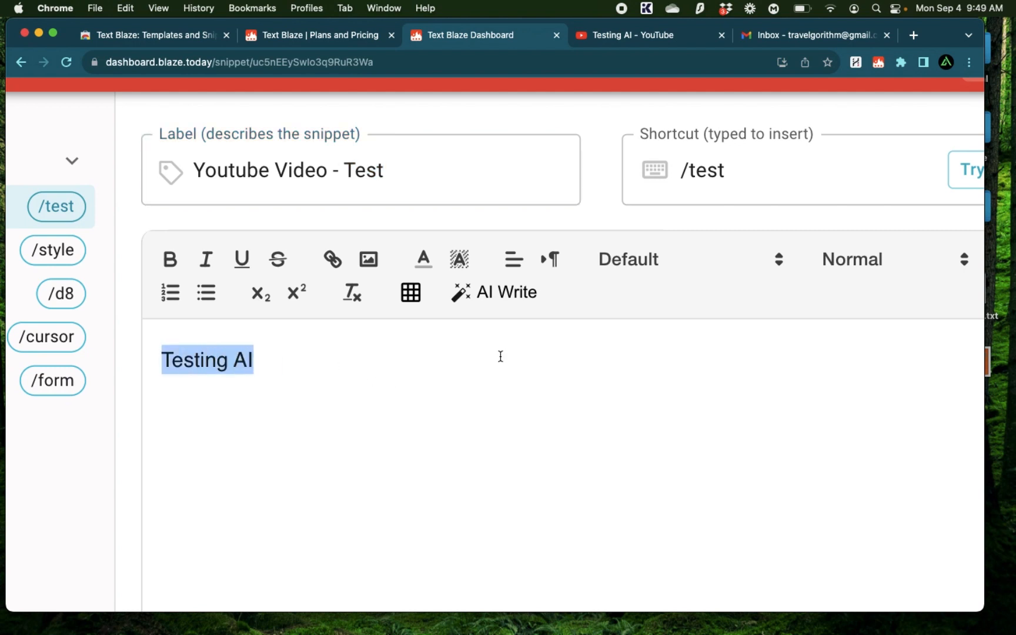
{"action": "left_click", "coordinate": [734, 154]}
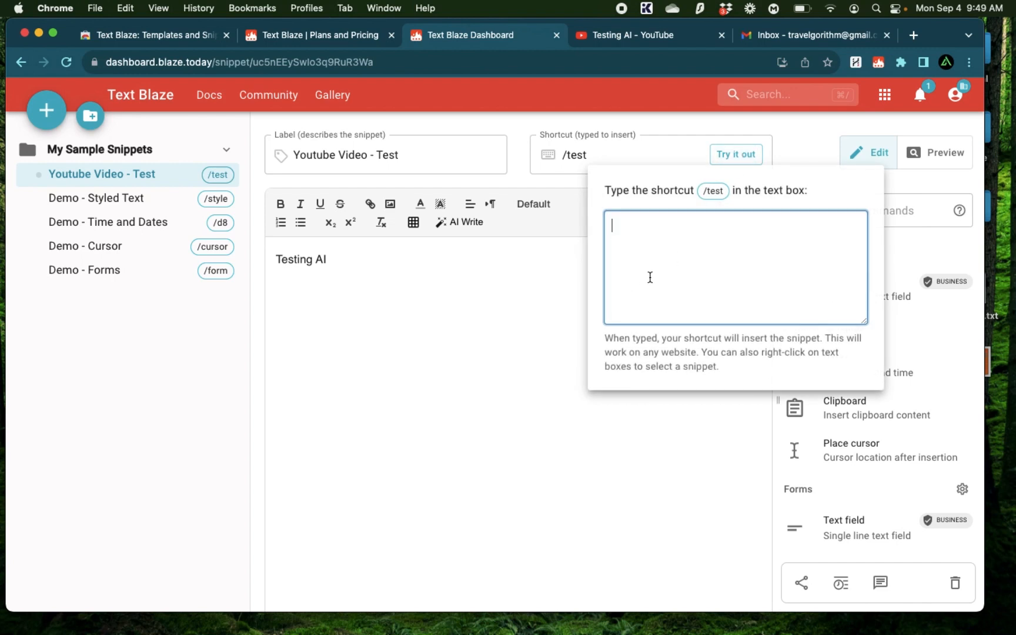
{"action": "type", "text": "/tes"}
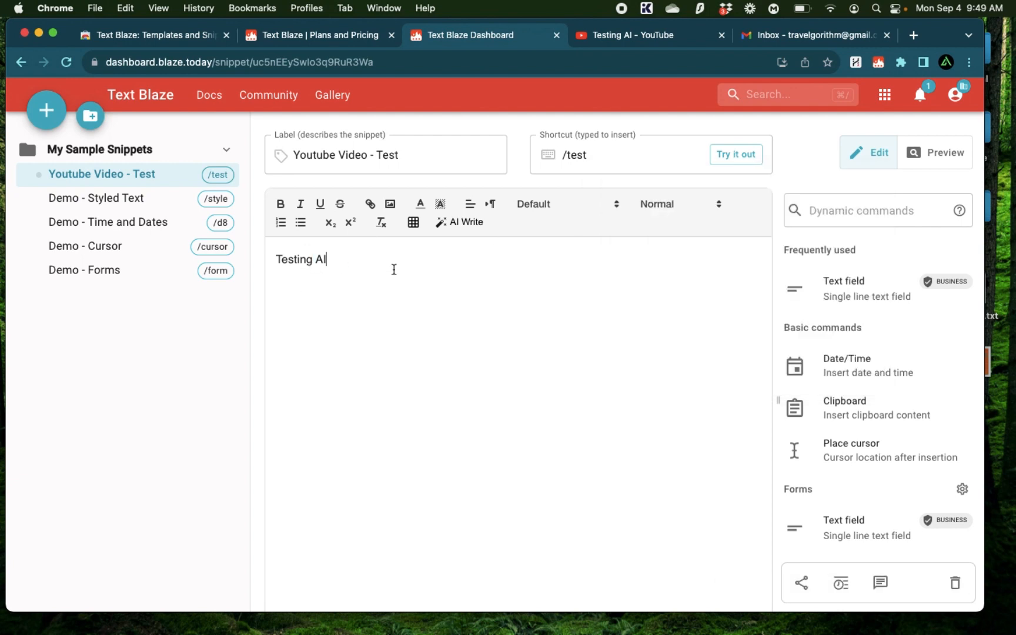
Prefix the snippet with 'This is the owner' and try it out with /test.
{"action": "double_click", "coordinate": [301, 259]}
{"action": "type", "text": "Hi! "}
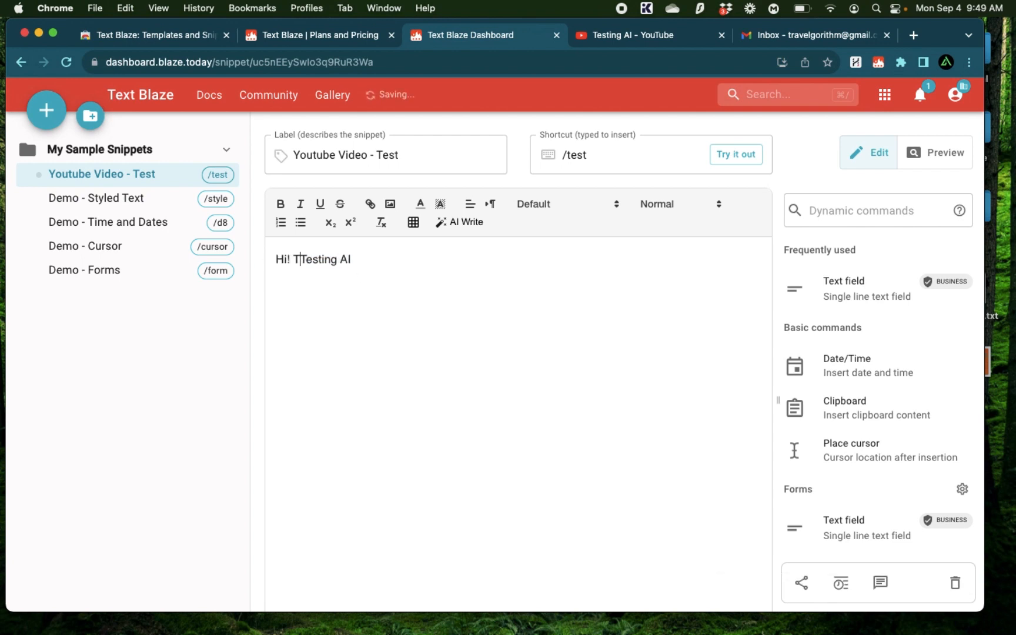
{"action": "type", "text": "This is the owner of"}
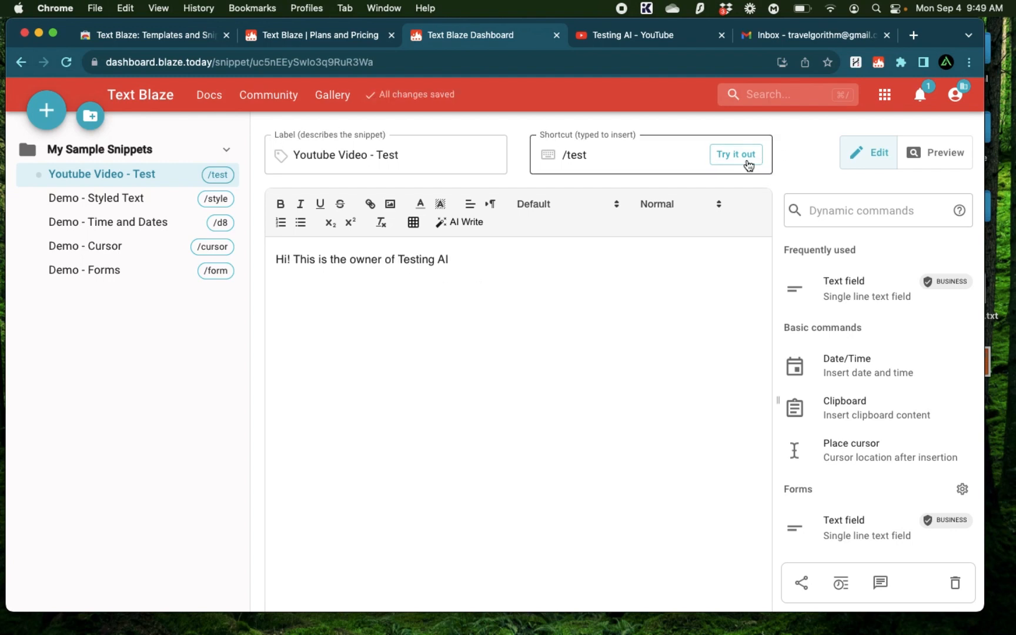
{"action": "left_click", "coordinate": [735, 154]}
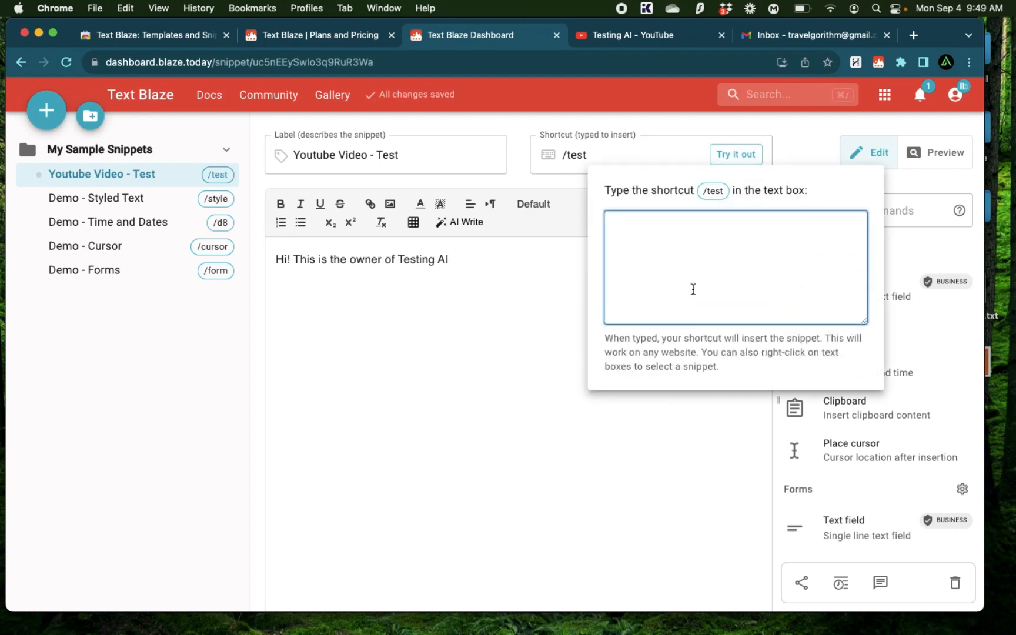
{"action": "type", "text": "/test"}
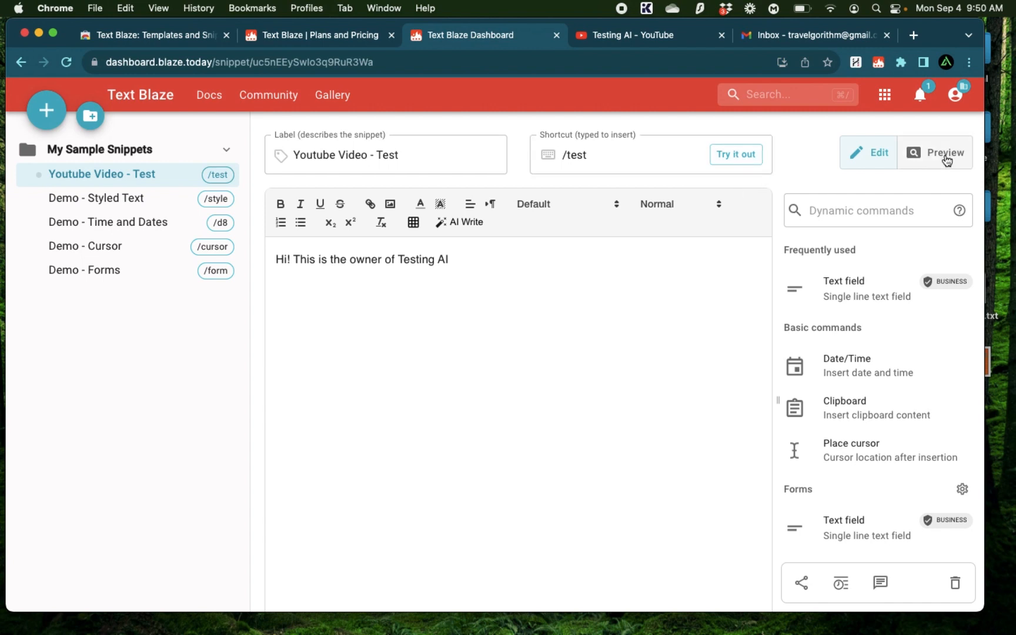
Toggle the Preview of the /test snippet on and back off.
{"action": "left_click", "coordinate": [942, 151]}
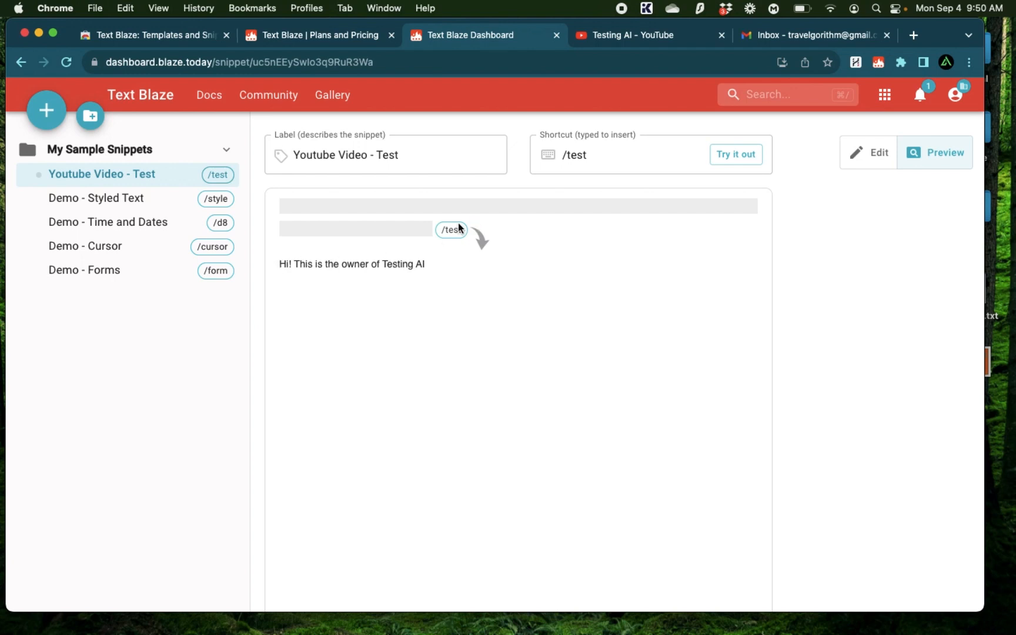
{"action": "left_click", "coordinate": [876, 152]}
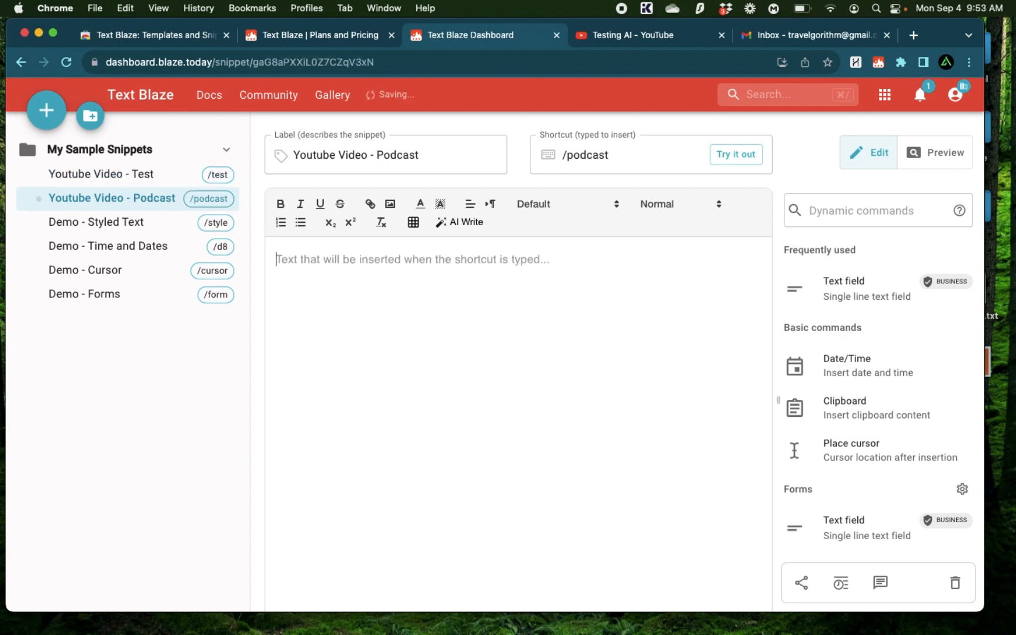
Type the 'futurism' podcast owner greeting asking 'Would you be willing to do an interview'.
{"action": "type", "text": "Hi!"}
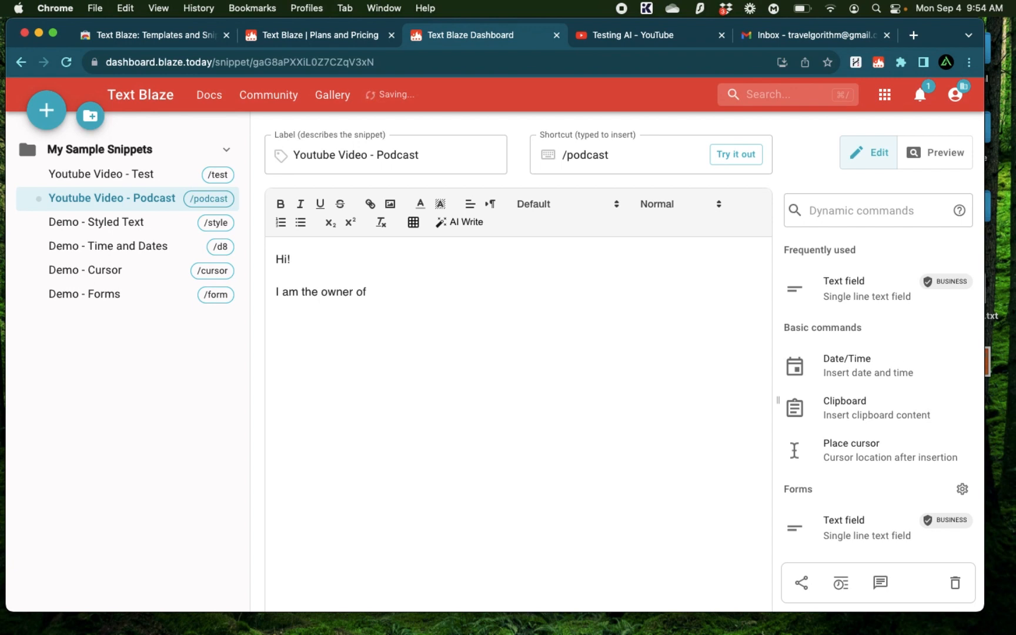
{"action": "type", "text": "'futuris"}
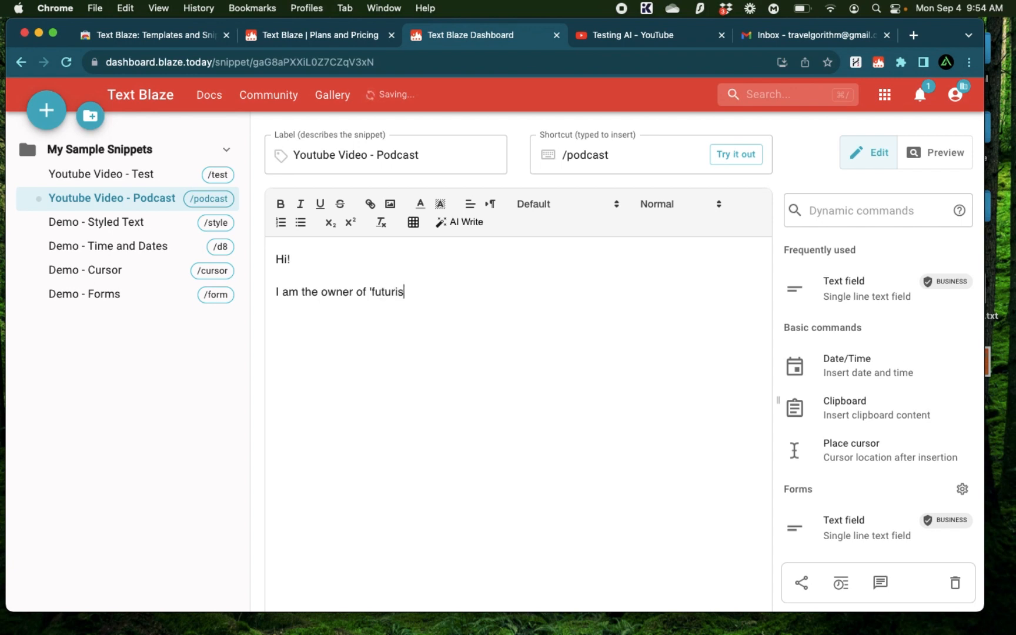
{"action": "type", "text": "m' podcast"}
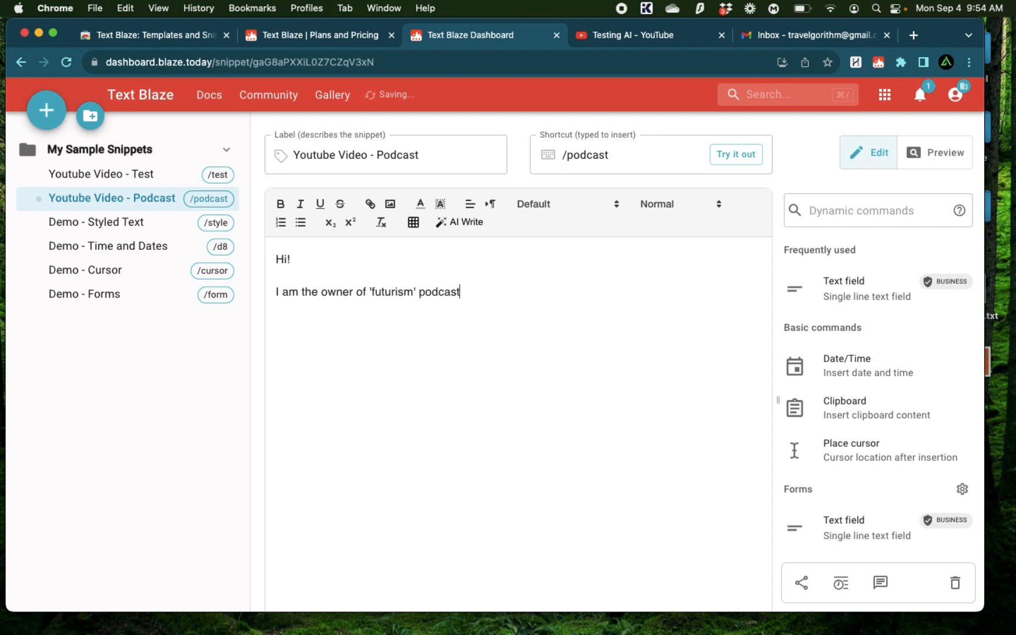
{"action": "type", "text": ". Your videos are incredible."}
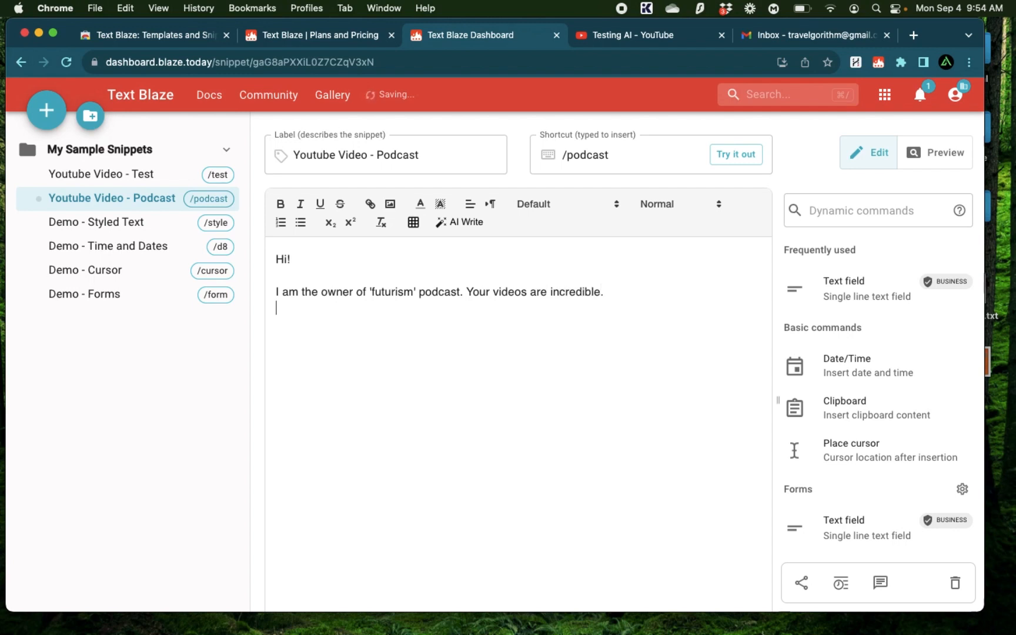
{"action": "type", "text": "Would"}
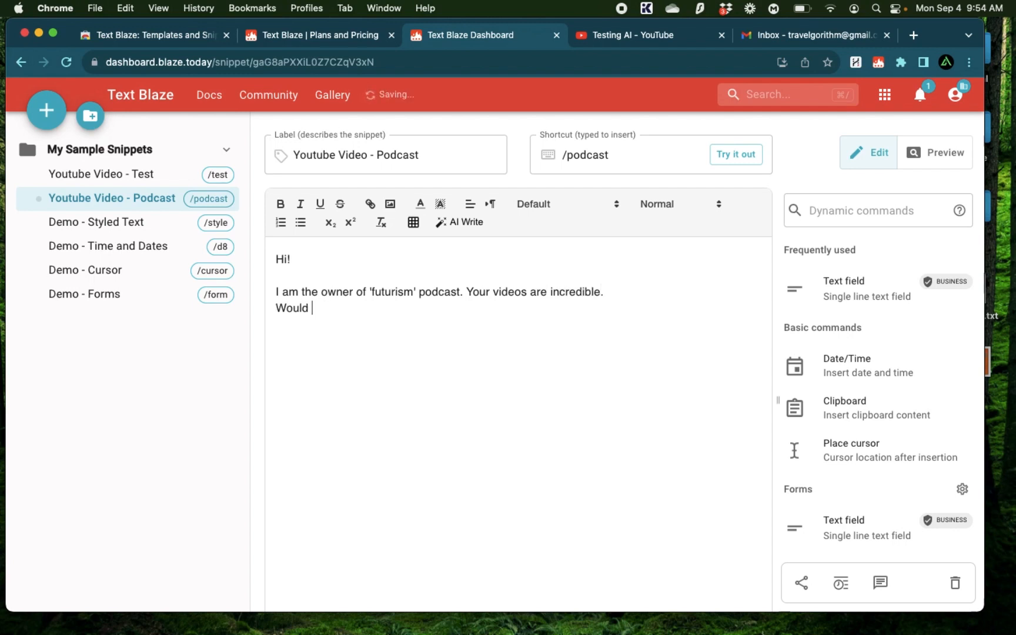
{"action": "type", "text": "you be willing t"}
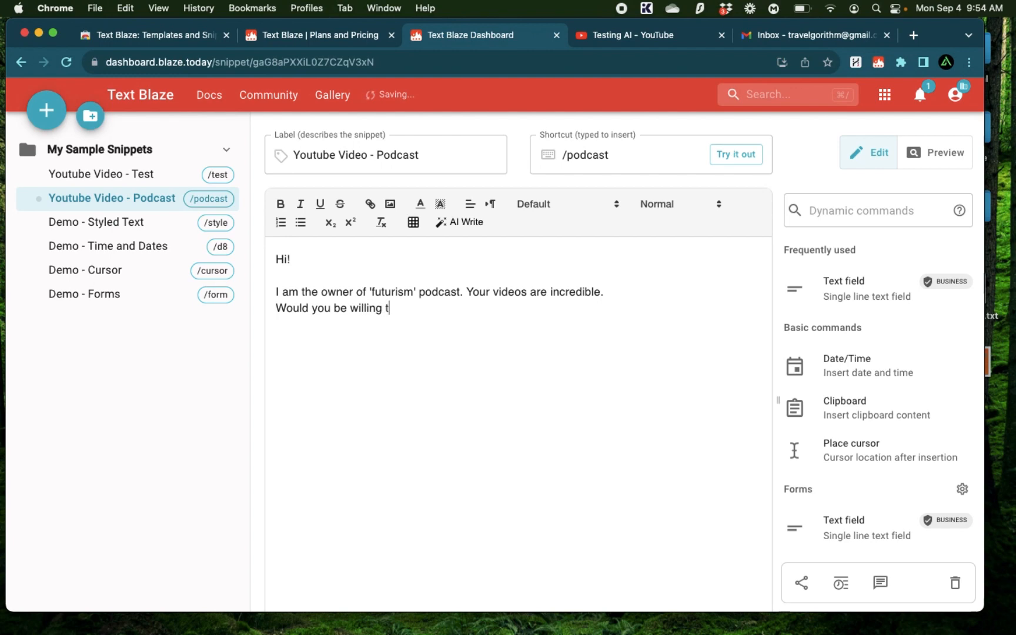
{"action": "type", "text": "o do an inv"}
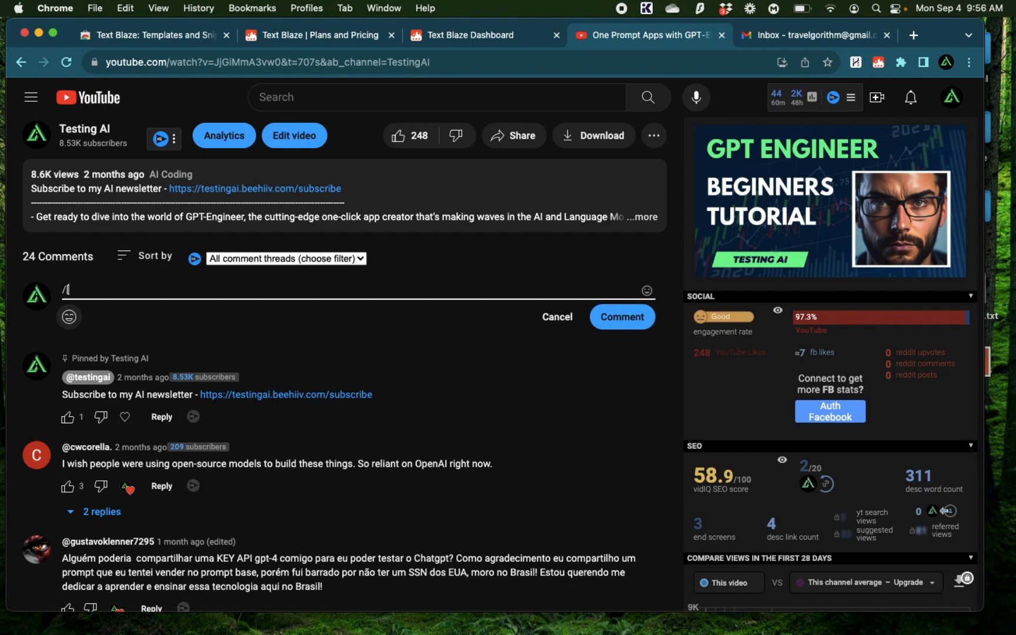
Expand /podcast in the YouTube comment box and post the interview request.
{"action": "type", "text": "pod"}
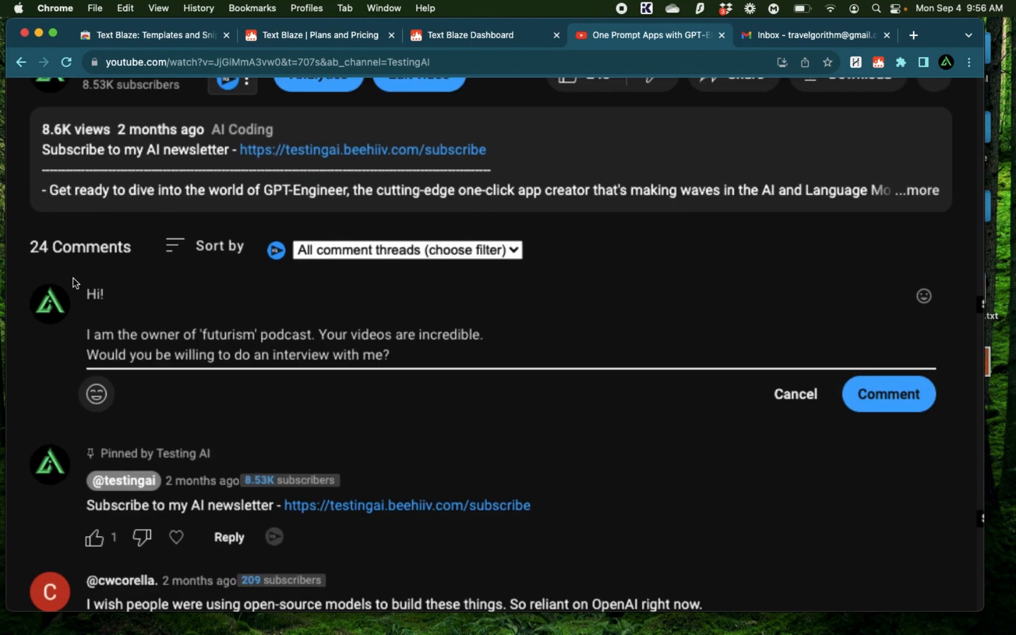
{"action": "scroll", "scroll_direction": "down", "scroll_amount": 3}
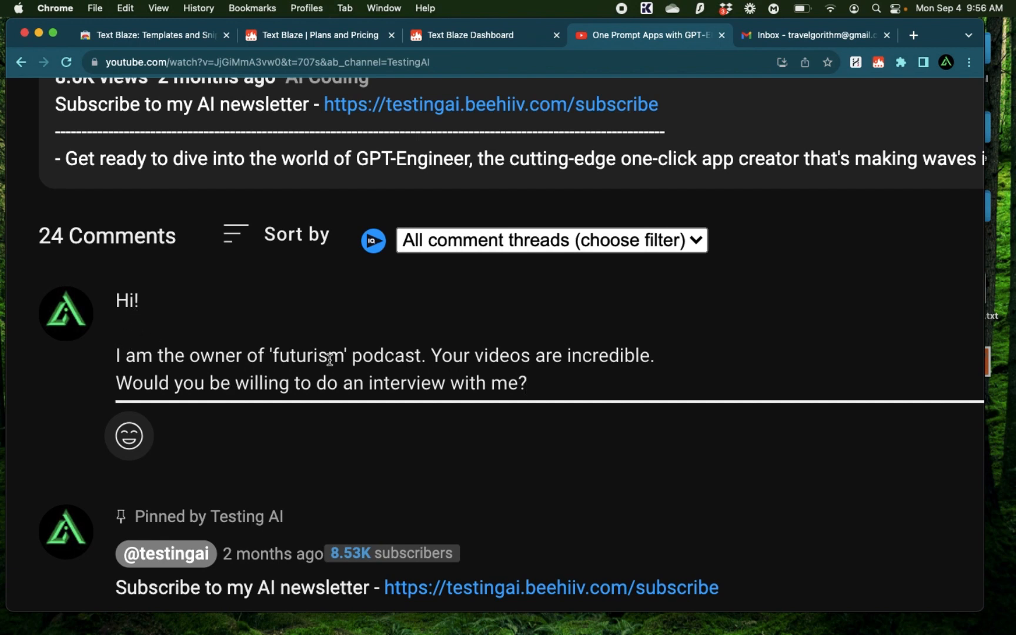
{"action": "mouse_move", "coordinate": [605, 350]}
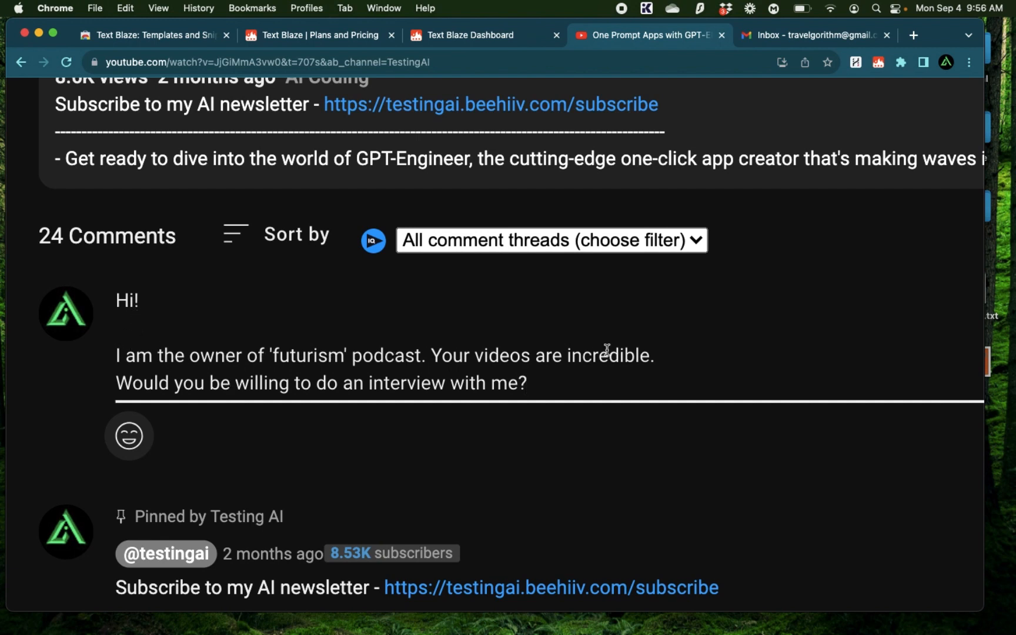
{"action": "mouse_move", "coordinate": [467, 370]}
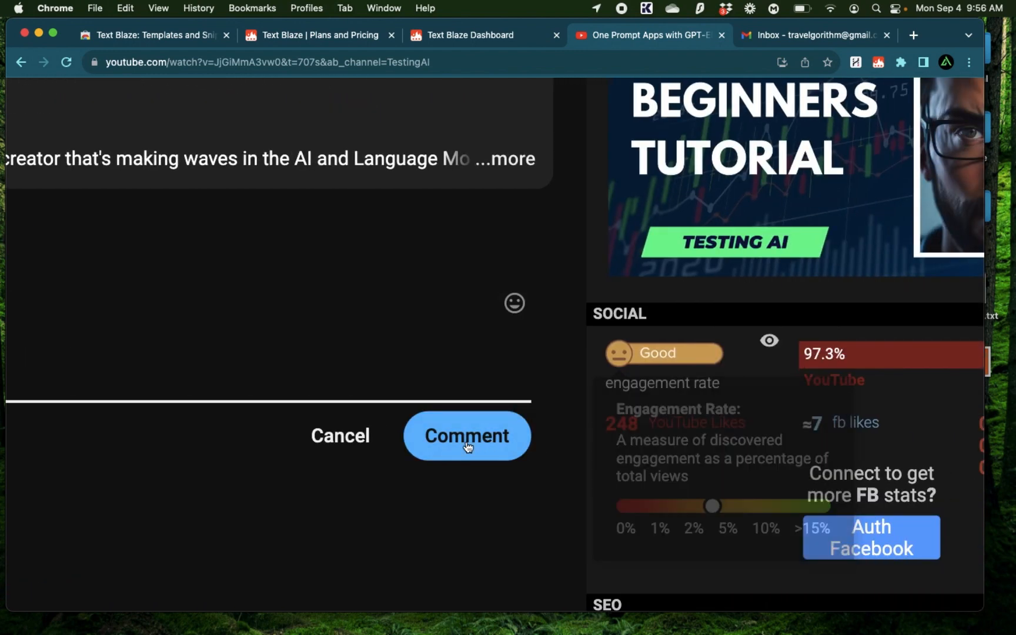
{"action": "left_click", "coordinate": [482, 36]}
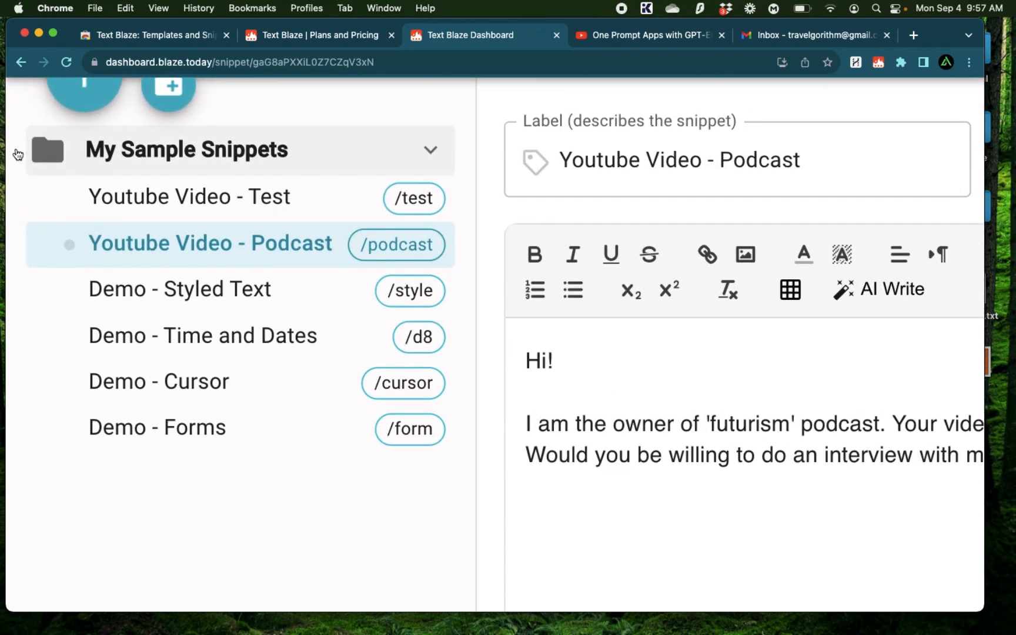
Create a new snippet folder and start naming it 'Out'.
{"action": "scroll", "scroll_direction": "up", "scroll_amount": 3}
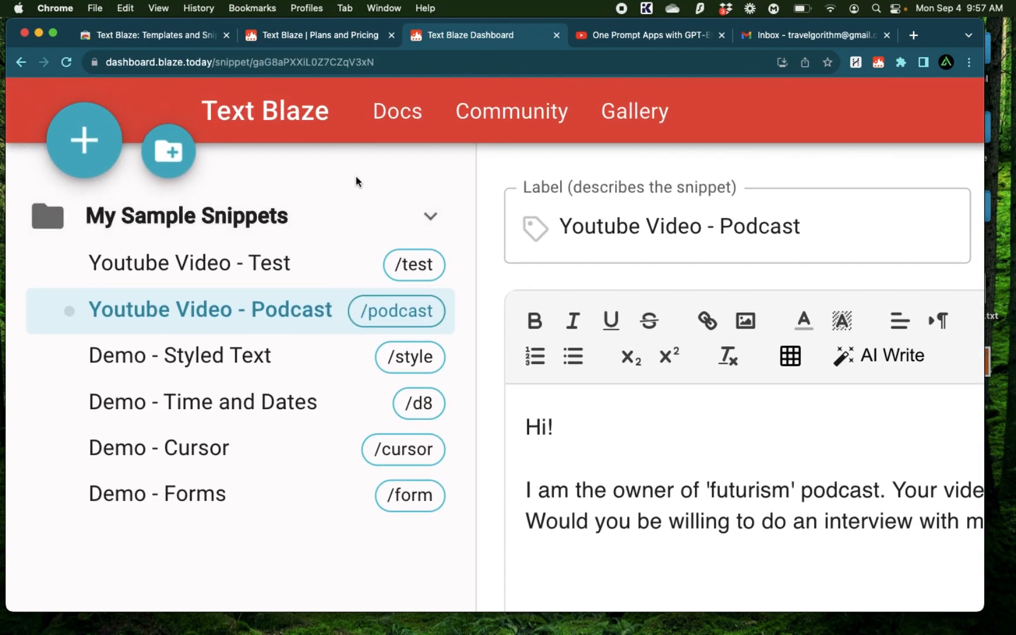
{"action": "mouse_move", "coordinate": [167, 151]}
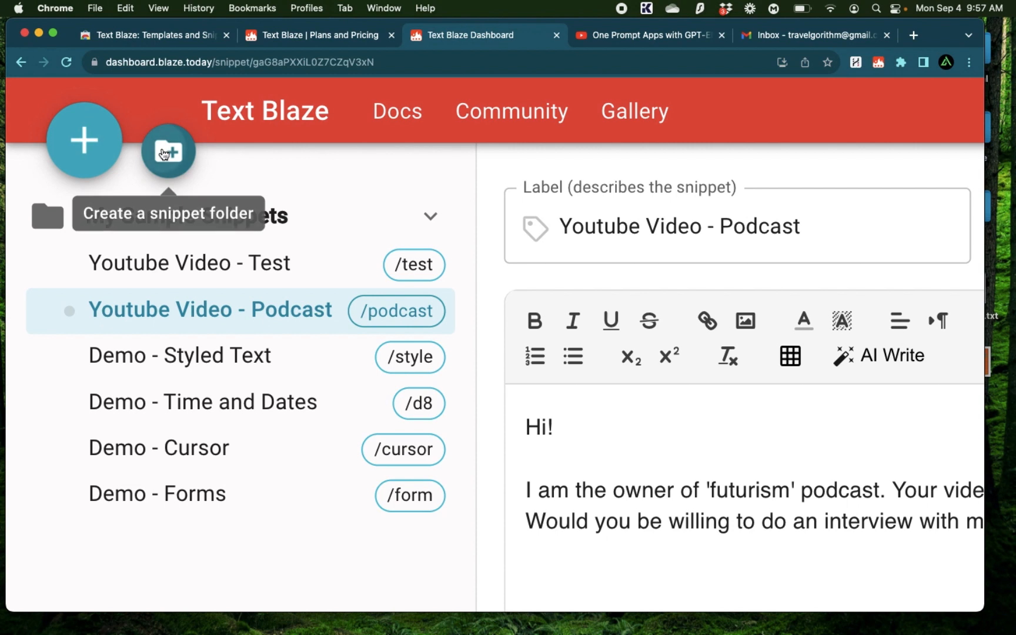
{"action": "left_click", "coordinate": [168, 151]}
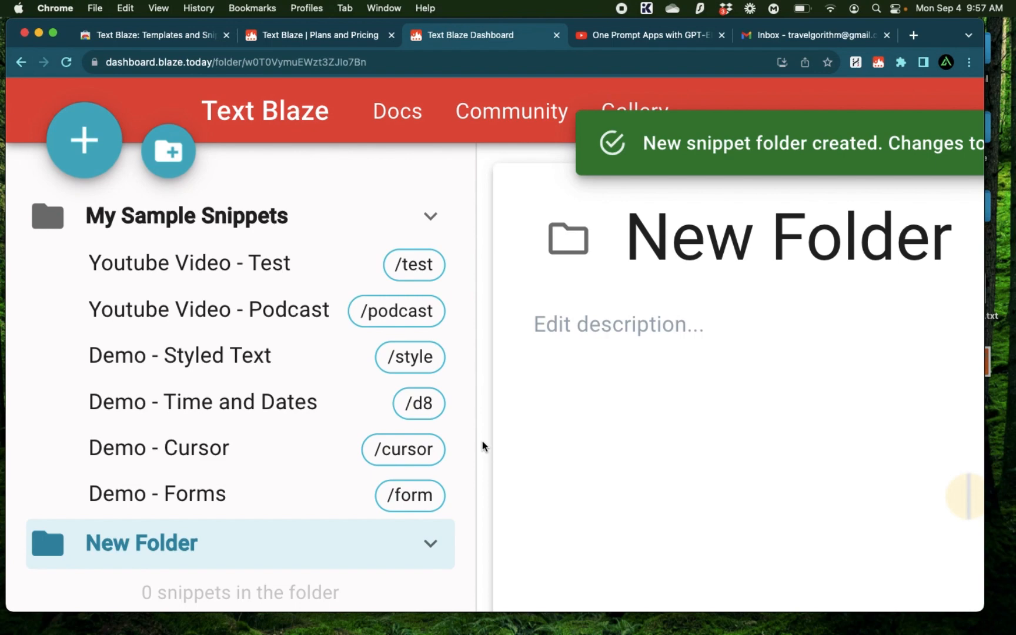
{"action": "type", "text": "Out"}
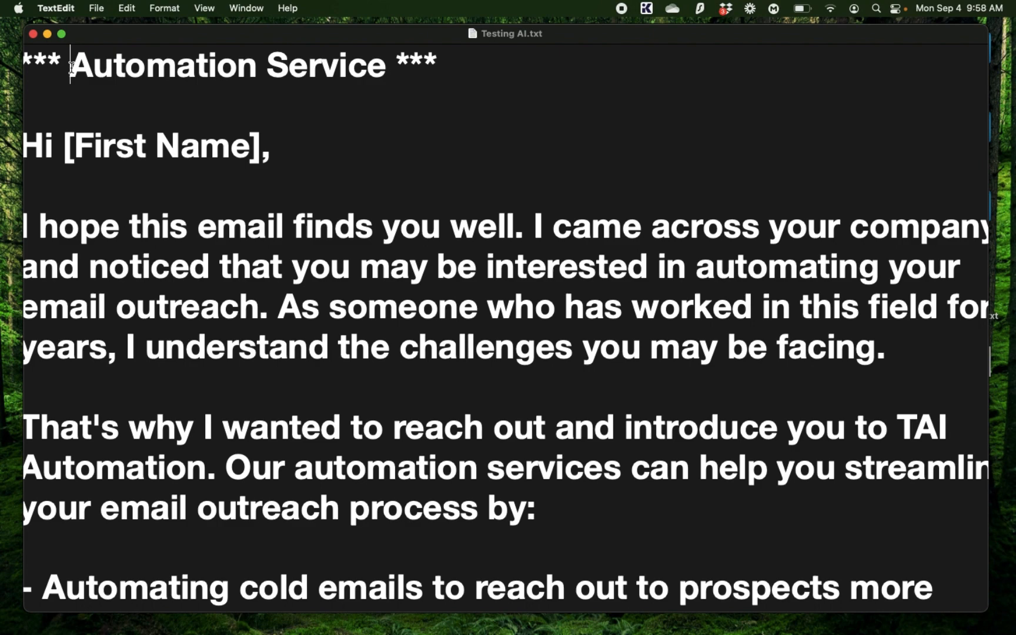
Scroll to the next draft and retitle it 'Prompt engineering'.
{"action": "scroll", "scroll_direction": "down", "scroll_amount": 3}
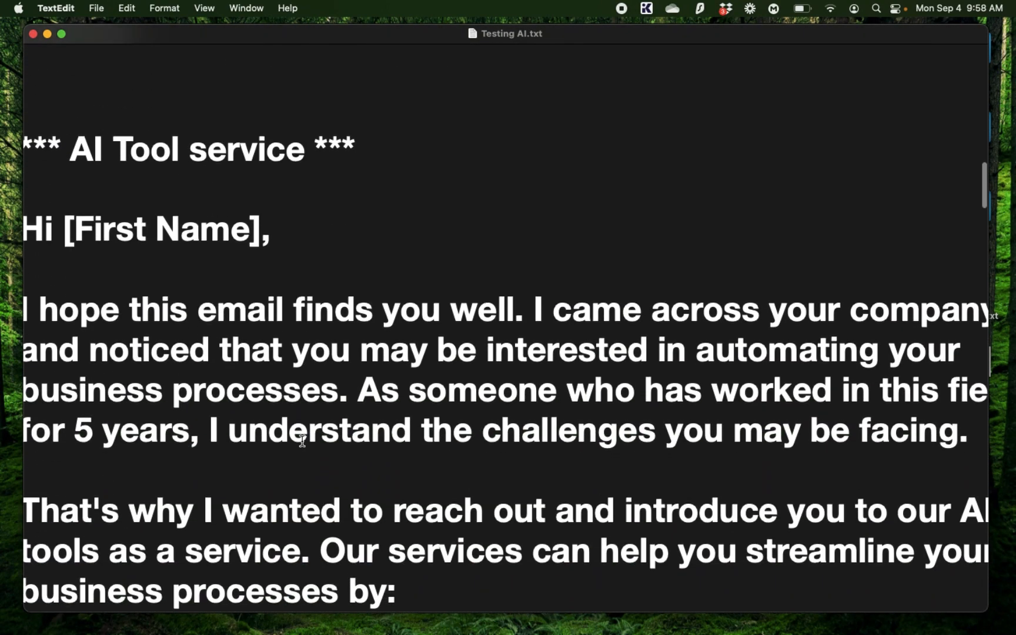
{"action": "double_click", "coordinate": [188, 138]}
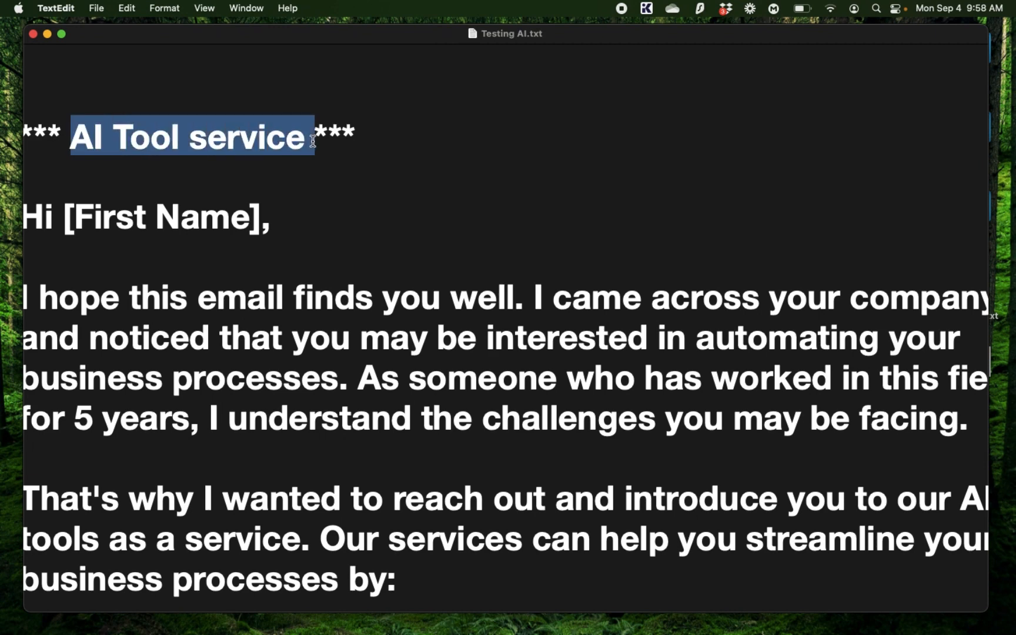
{"action": "type", "text": "Prompt engineering"}
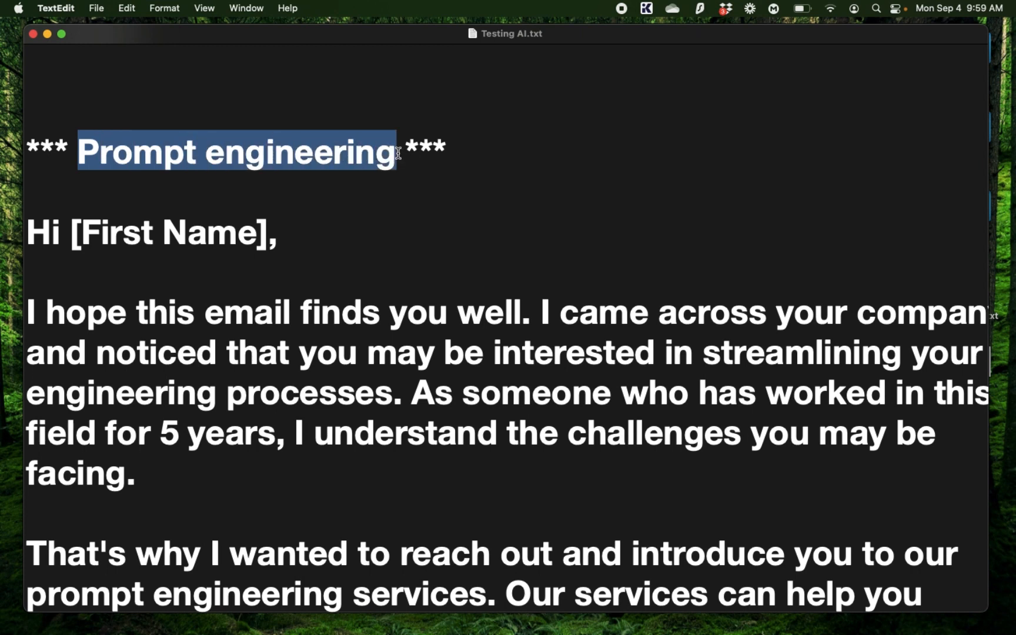
{"action": "mouse_move", "coordinate": [415, 219]}
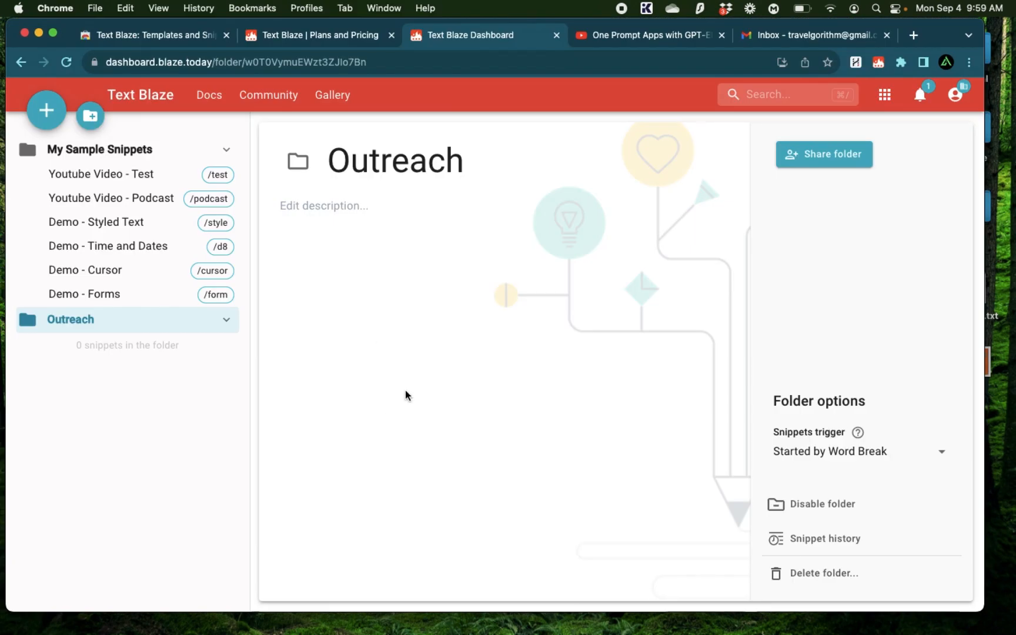
{"action": "mouse_move", "coordinate": [46, 111]}
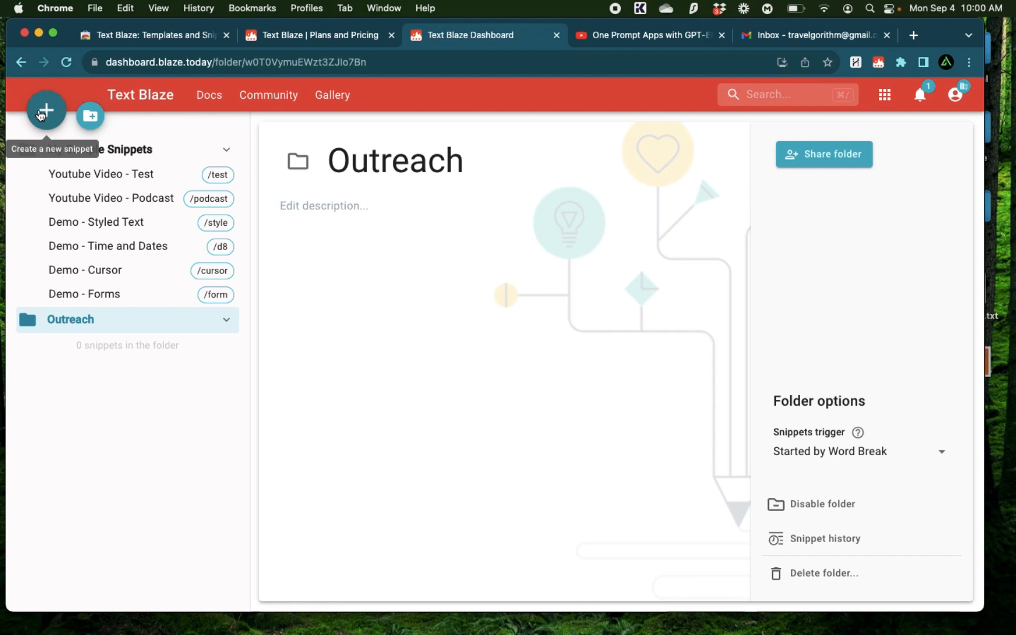
Add Automation (/automation) and AI tool (/ai) snippets to the Outreach folder.
{"action": "left_click", "coordinate": [45, 111]}
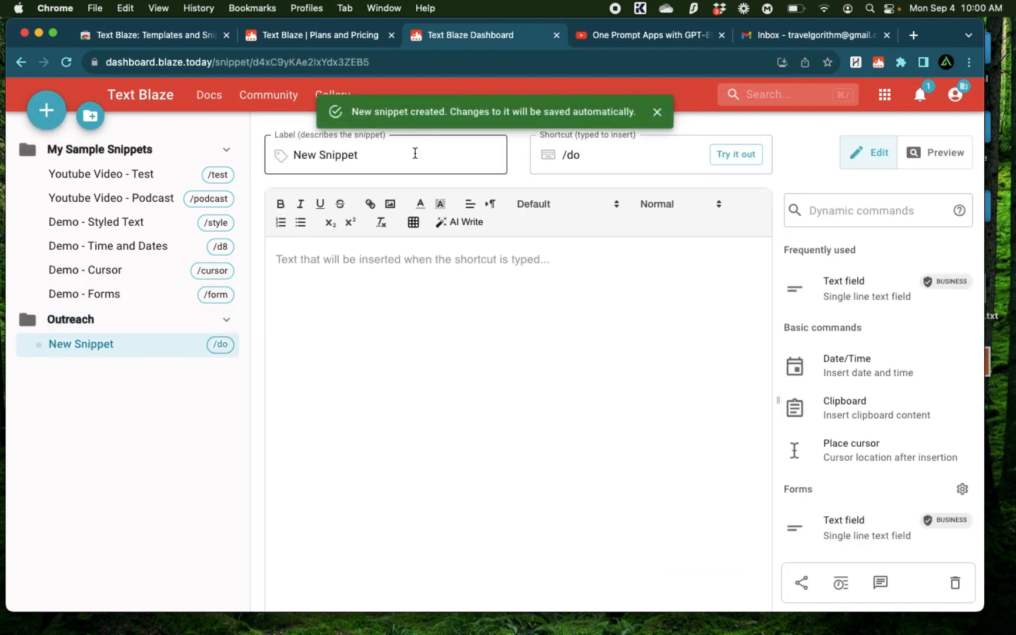
{"action": "type", "text": "Automation"}
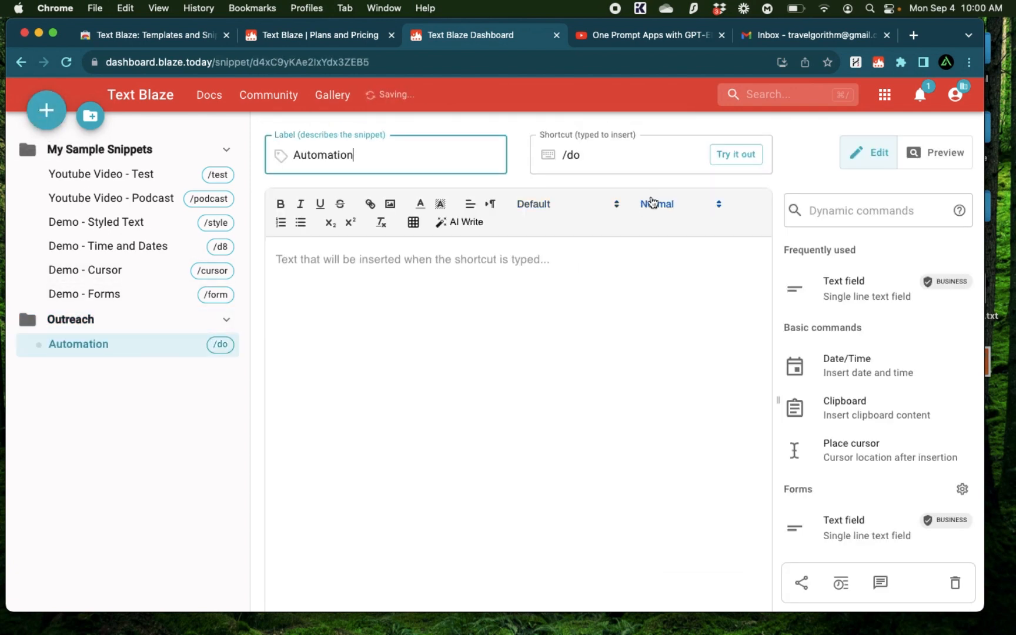
{"action": "type", "text": "/automation"}
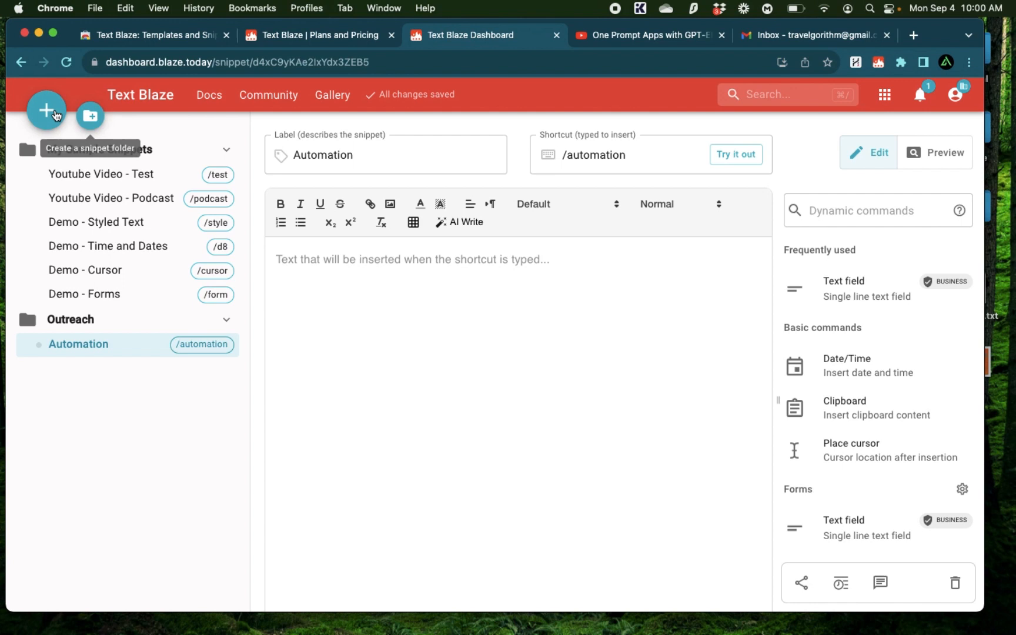
{"action": "left_click", "coordinate": [46, 111]}
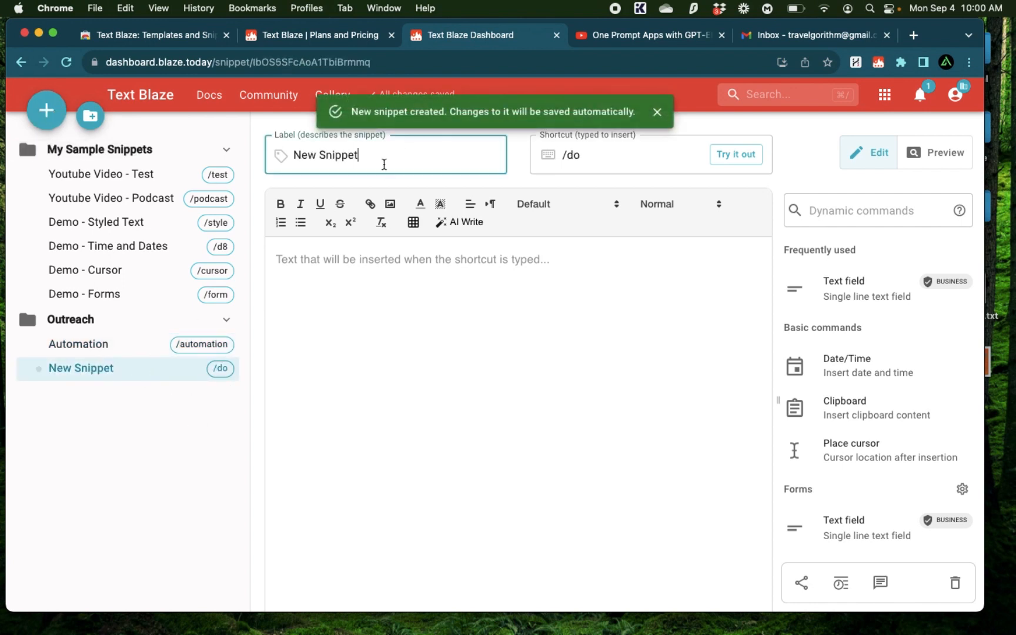
{"action": "type", "text": "AI TOo"}
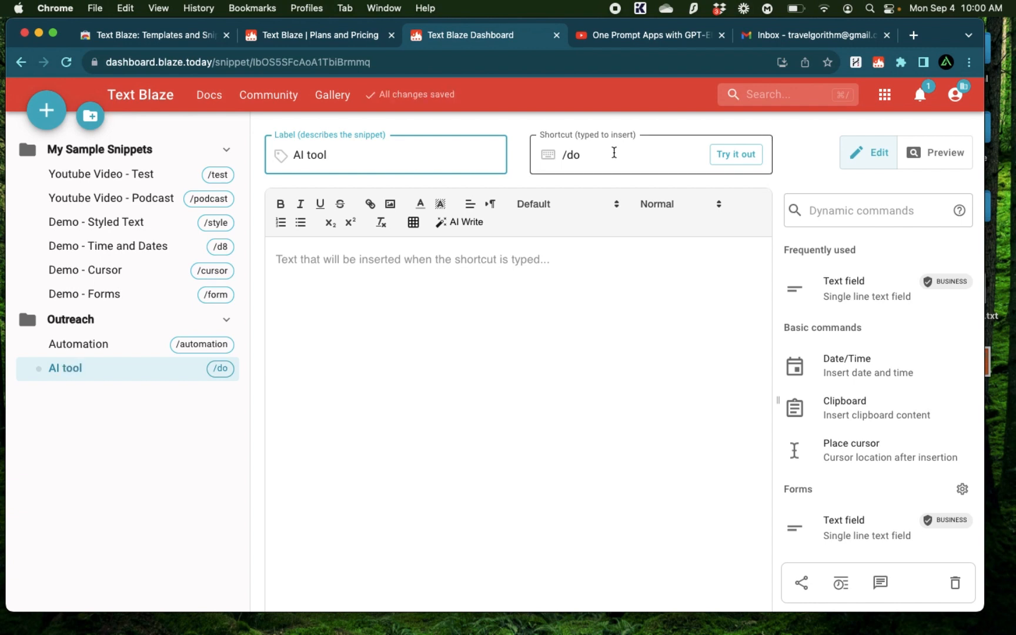
{"action": "type", "text": "/ai"}
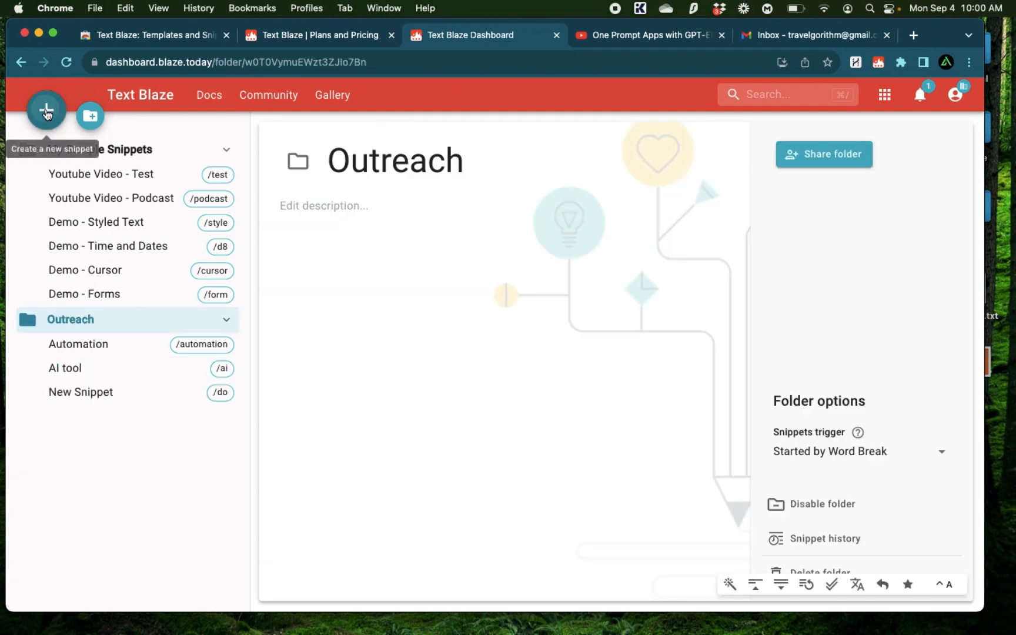
Create a third Outreach snippet labeled Prompt Engineering.
{"action": "left_click", "coordinate": [46, 110]}
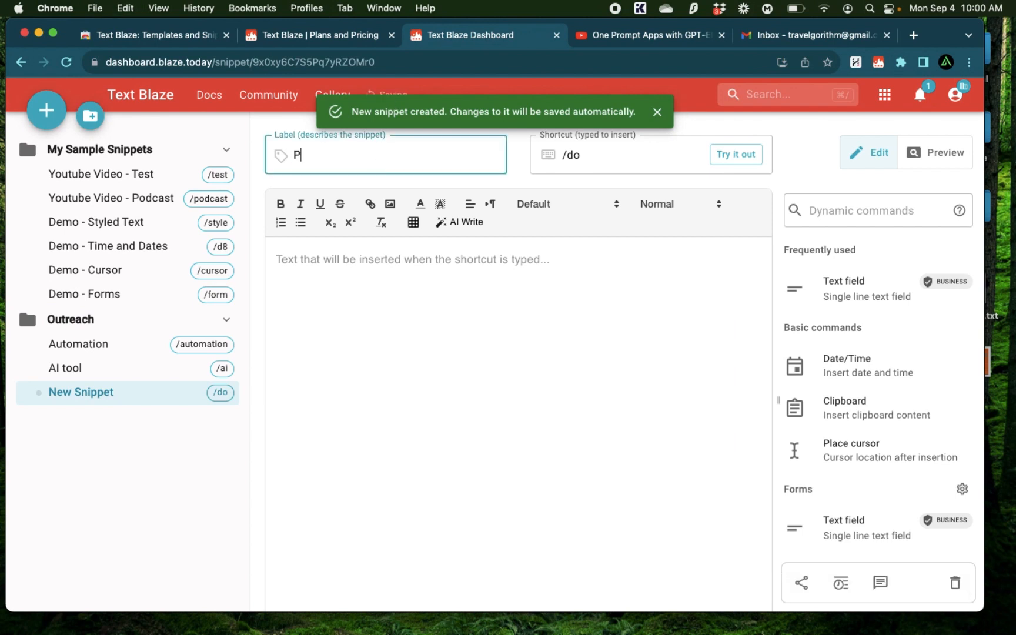
{"action": "type", "text": "rompt Enginee"}
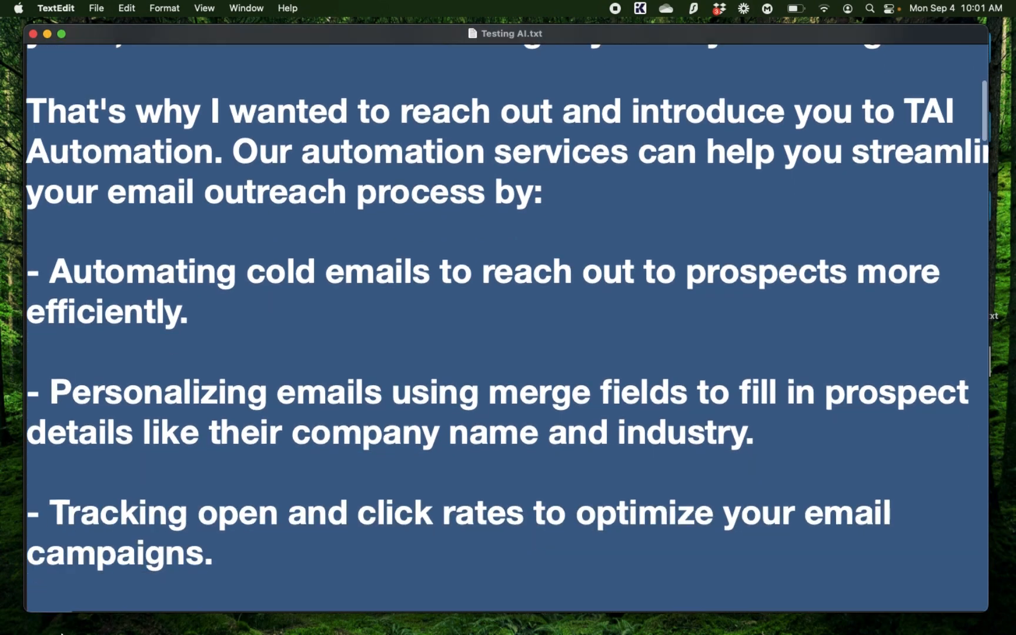
Review the drafts and select the introduction sentence in the AI tool snippet.
{"action": "scroll", "scroll_direction": "down", "scroll_amount": 3}
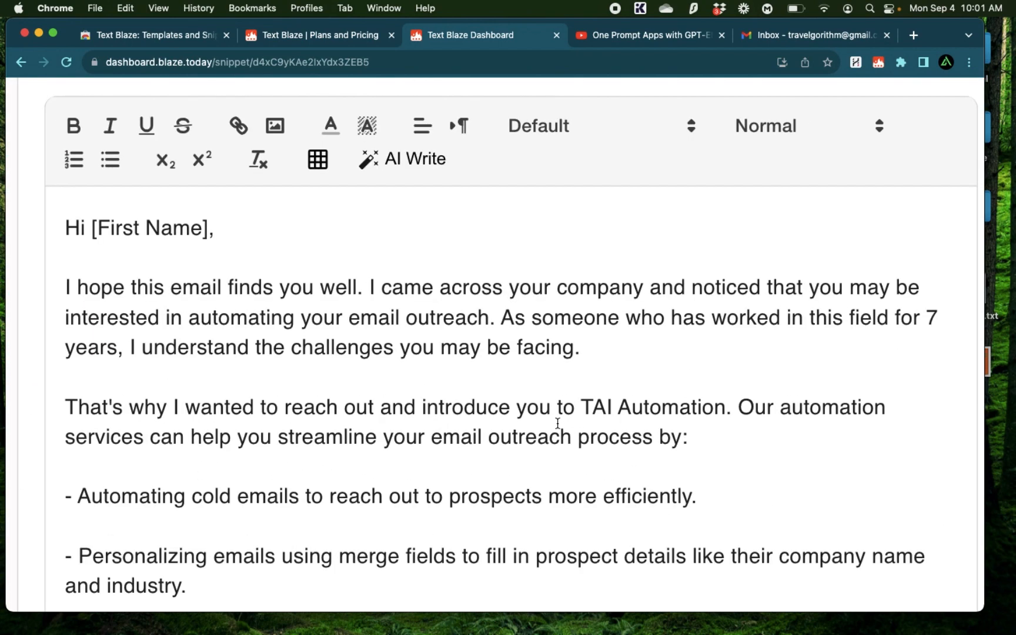
{"action": "scroll", "scroll_direction": "down", "scroll_amount": 3}
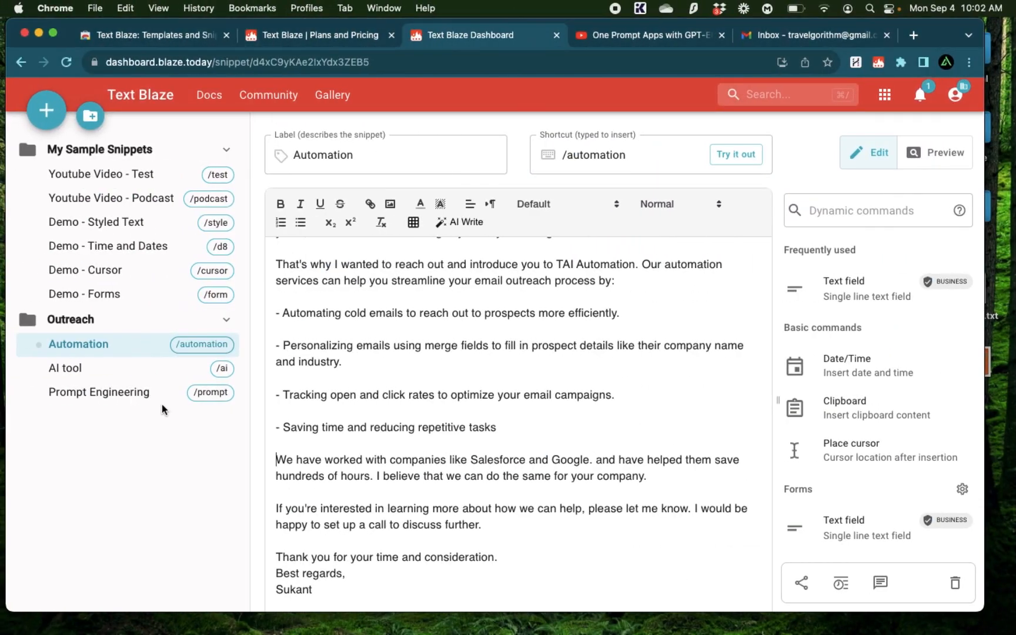
{"action": "left_click", "coordinate": [64, 367]}
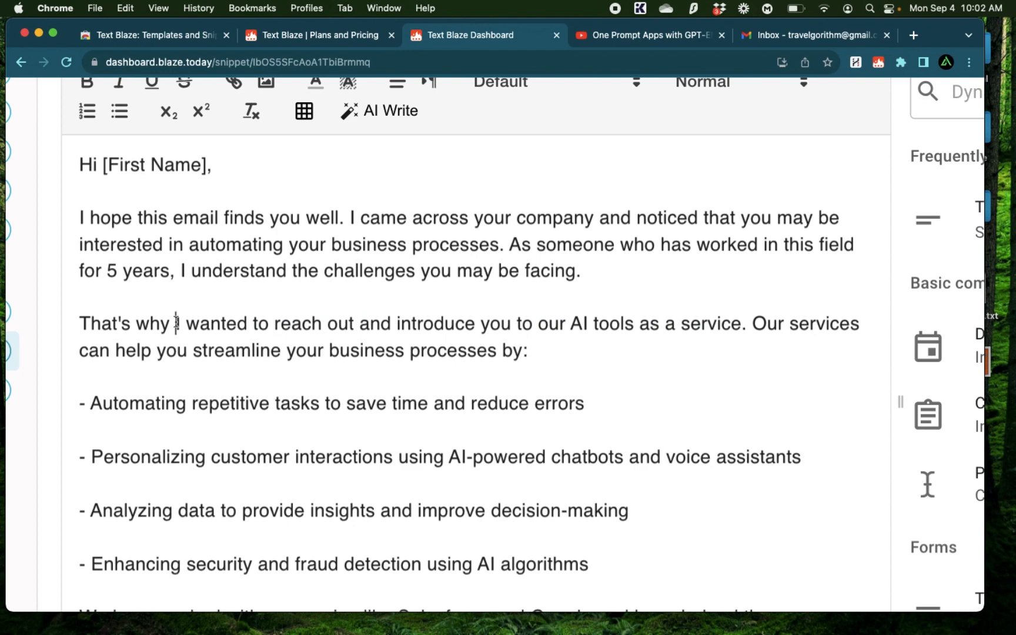
{"action": "left_click_drag", "start_coordinate": [175, 322], "coordinate": [532, 322]}
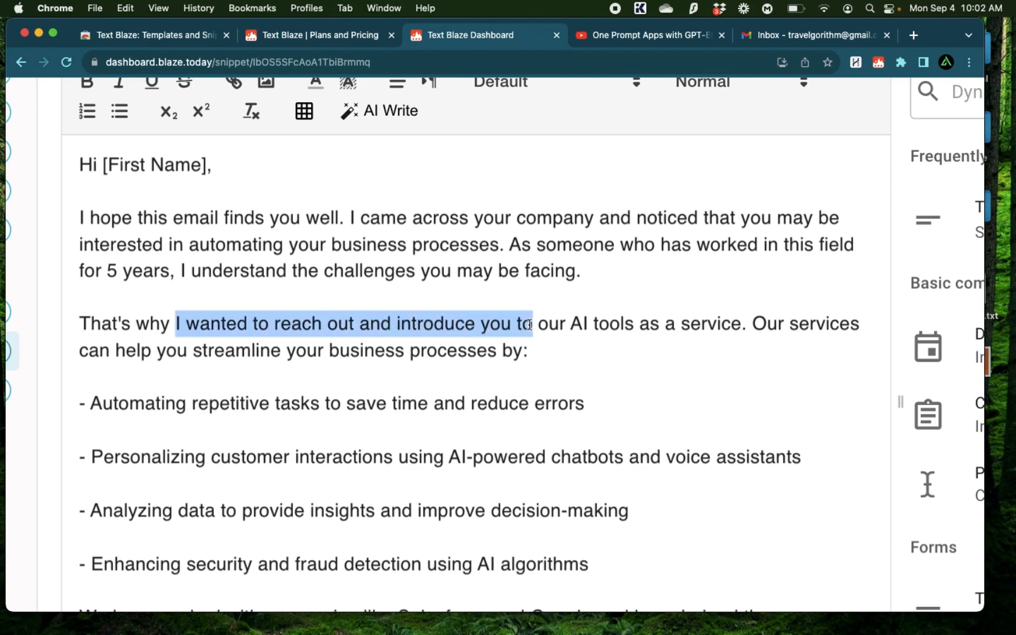
{"action": "left_click_drag", "start_coordinate": [528, 324], "coordinate": [735, 323]}
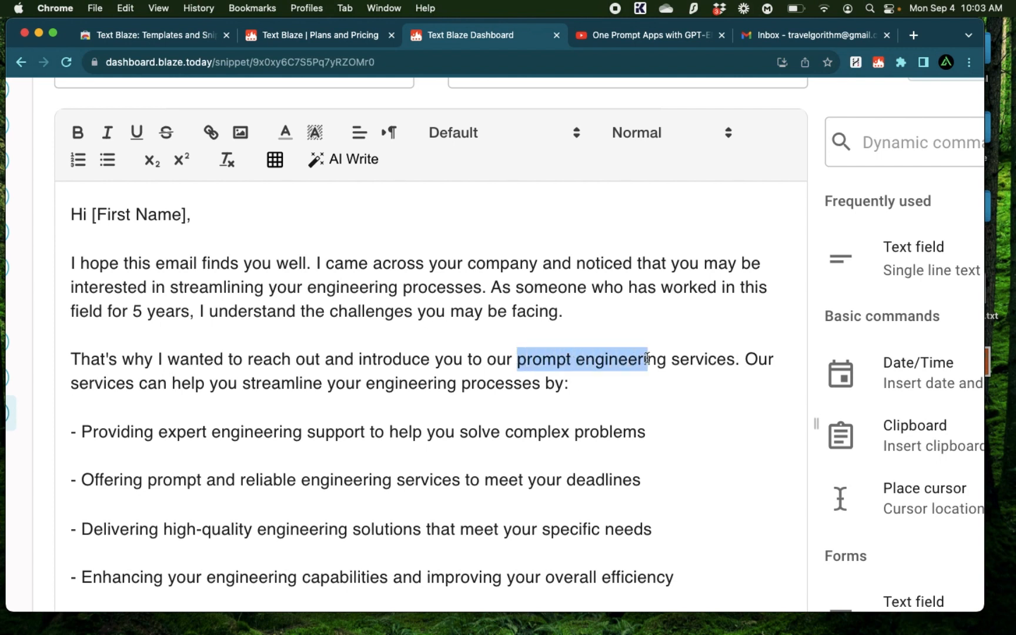
Make 'prompt engineering services' bold in the snippet body, then move on to the Automation snippet.
{"action": "left_click_drag", "start_coordinate": [645, 359], "coordinate": [735, 359]}
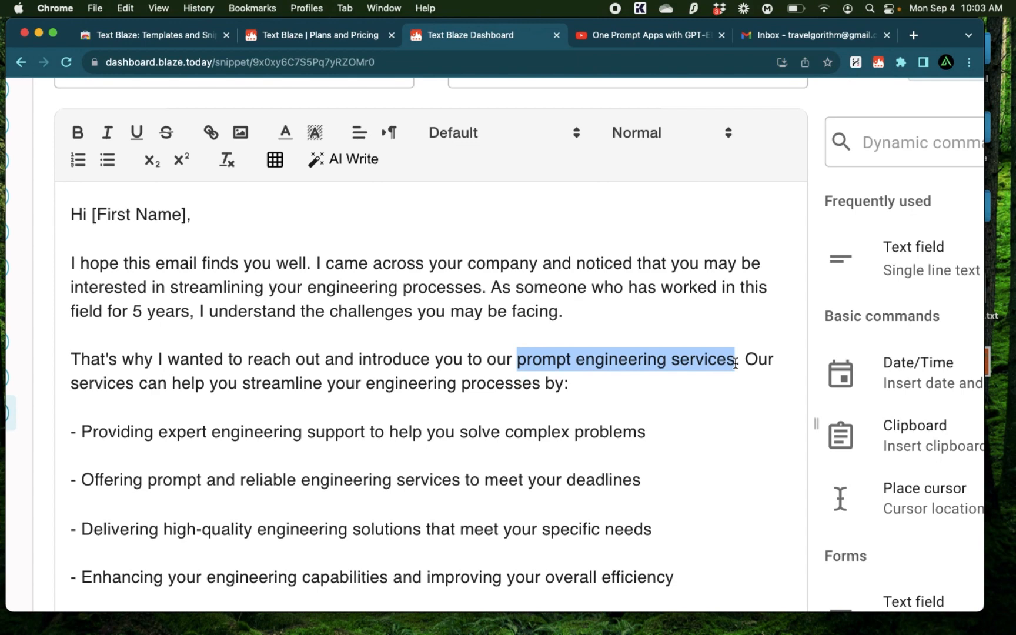
{"action": "left_click", "coordinate": [77, 131]}
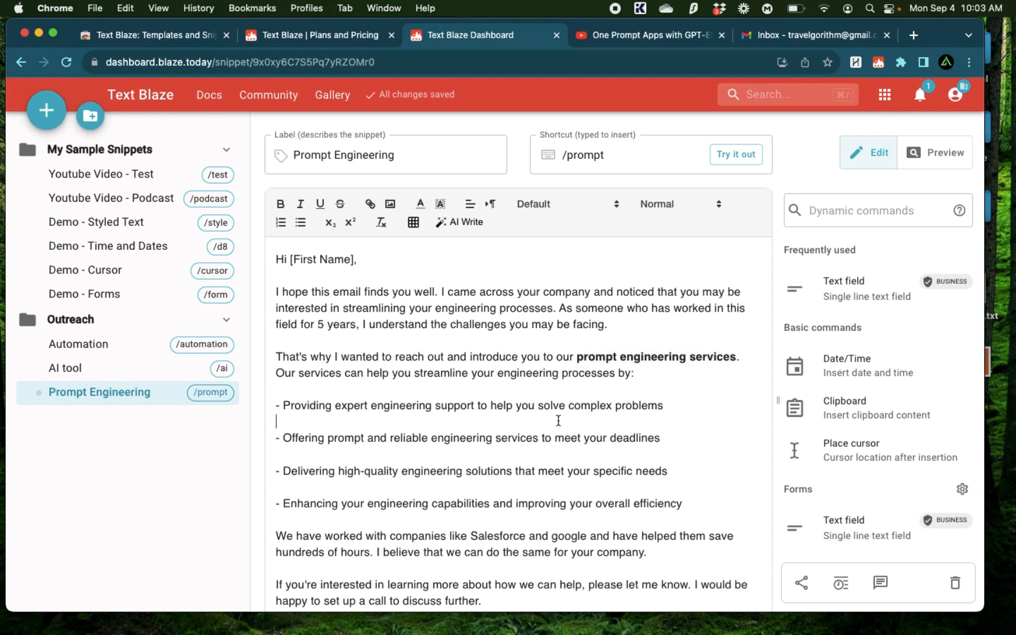
{"action": "mouse_move", "coordinate": [589, 449]}
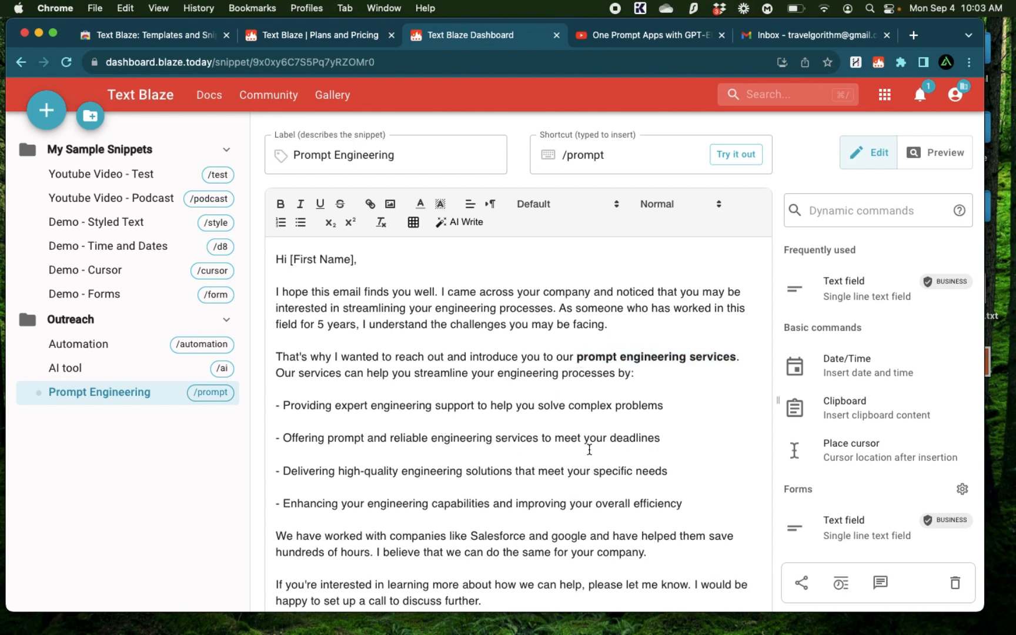
{"action": "left_click", "coordinate": [587, 155]}
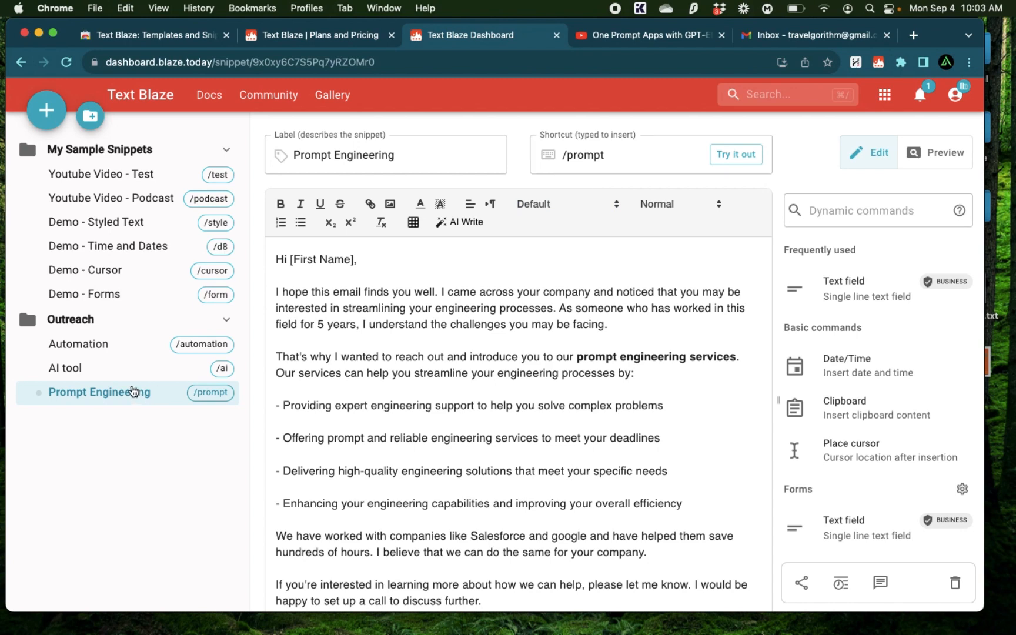
{"action": "left_click", "coordinate": [78, 344]}
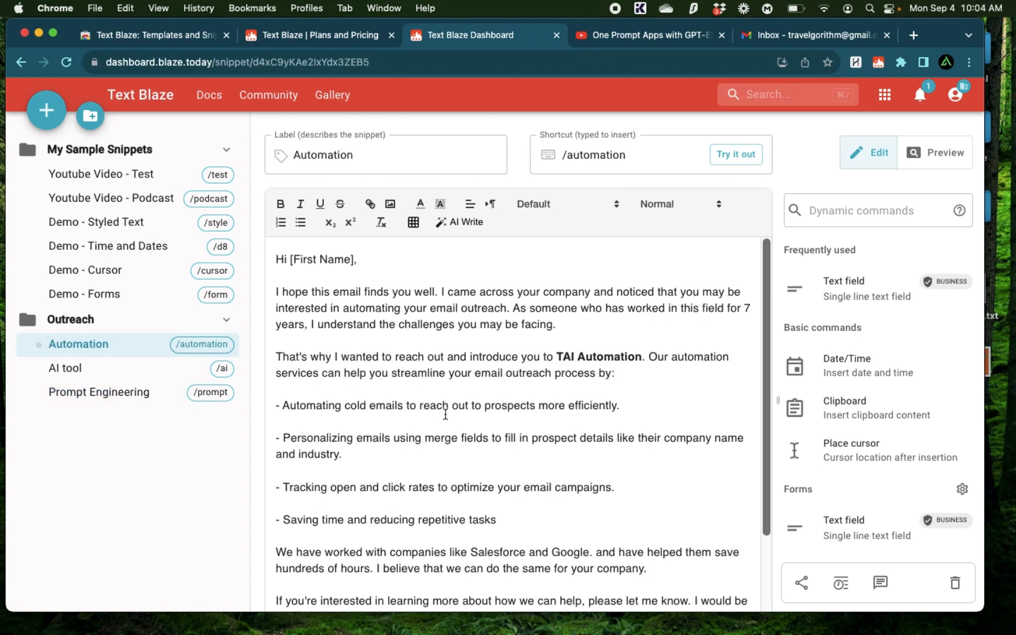
{"action": "mouse_move", "coordinate": [634, 400]}
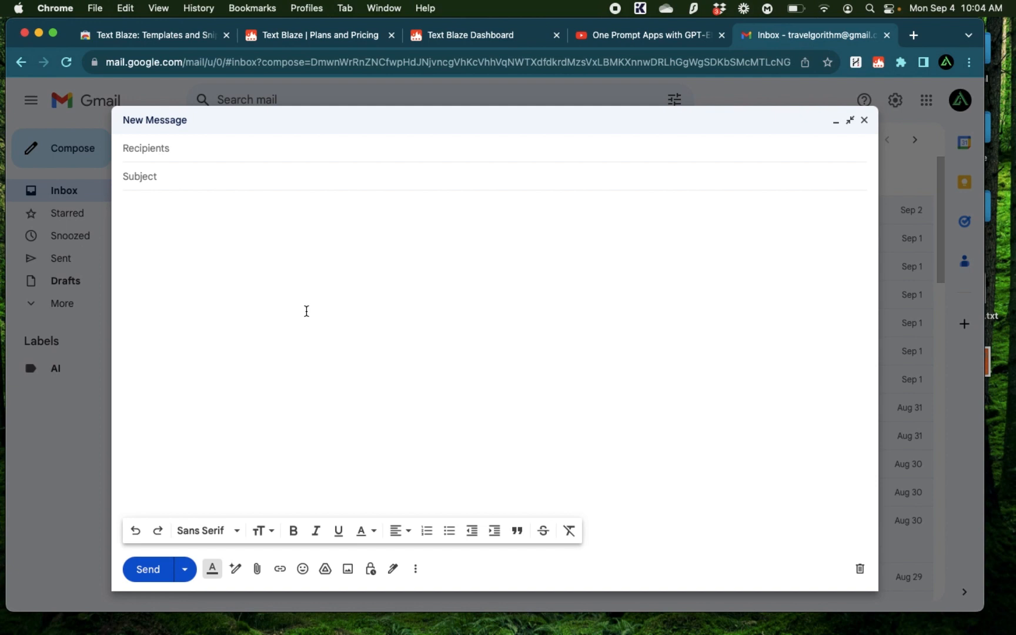
Expand the /prompt snippet in the Gmail draft, clear it, and return to the Text Blaze dashboard.
{"action": "type", "text": "/pr"}
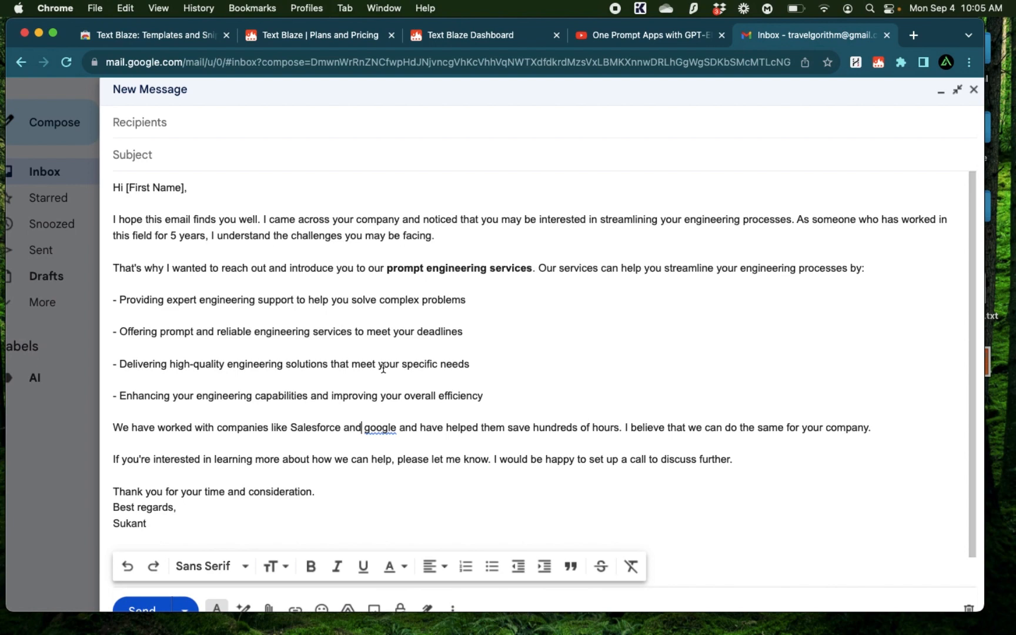
{"action": "key", "text": "cmd+a"}
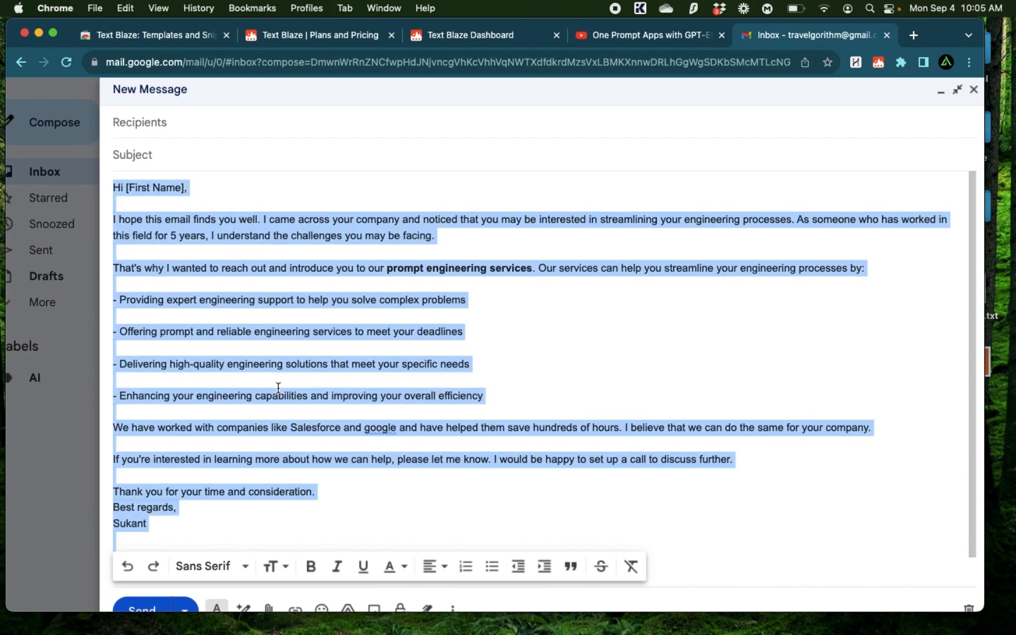
{"action": "key", "text": "Delete"}
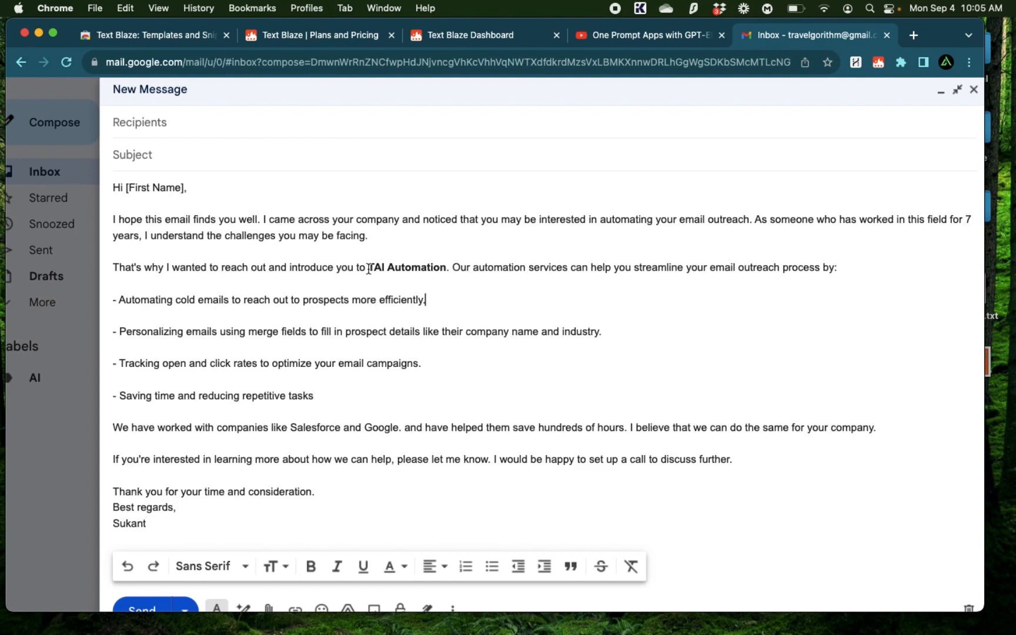
{"action": "left_click", "coordinate": [471, 36]}
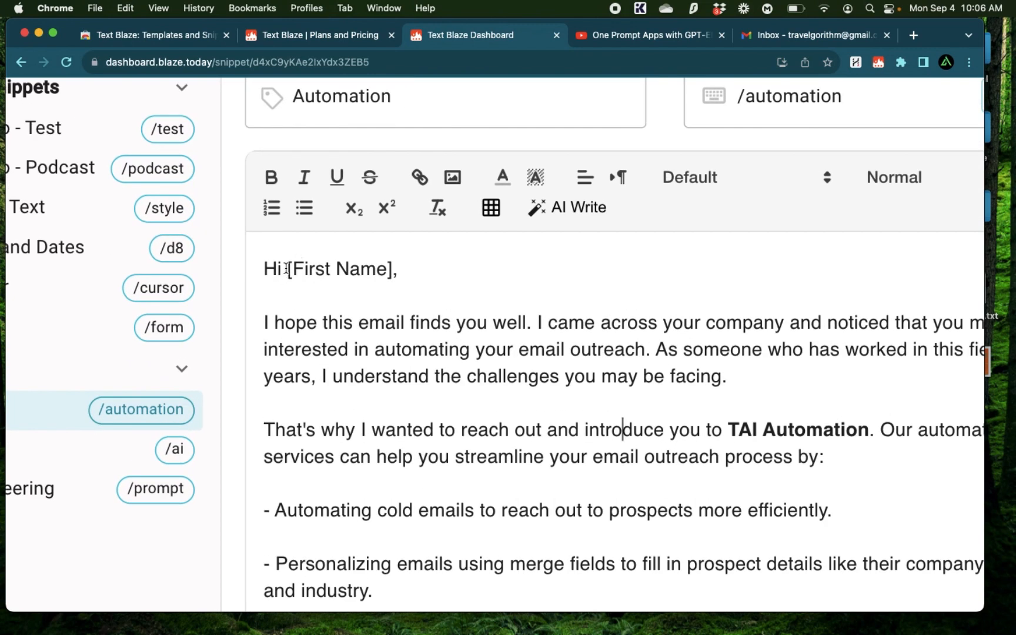
Replace [First Name] in the Automation greeting with a text field named 'first'.
{"action": "double_click", "coordinate": [341, 269]}
{"action": "type", "text": "f"}
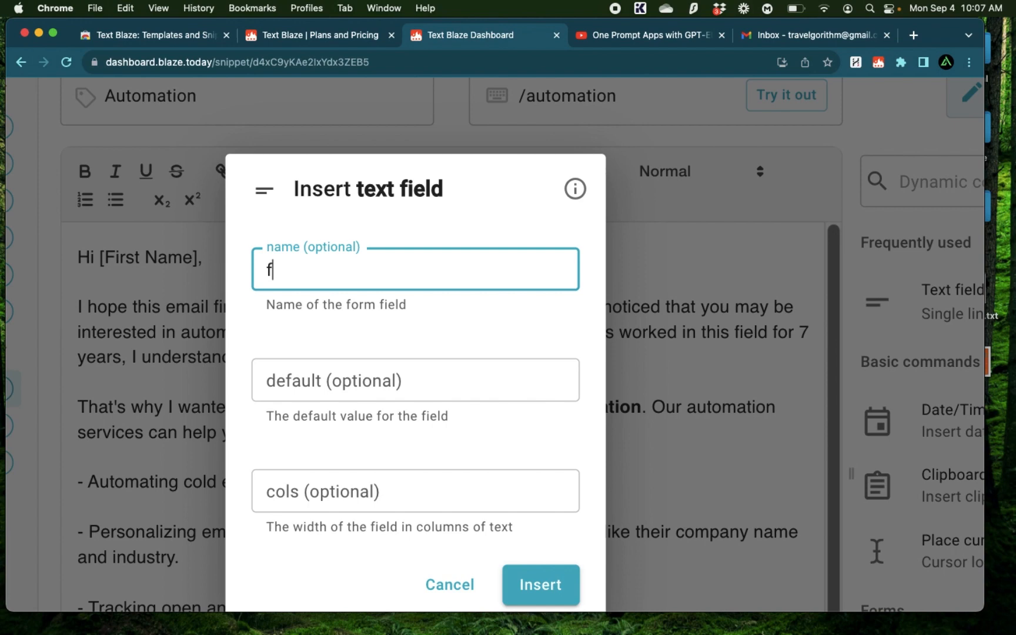
{"action": "type", "text": "irst"}
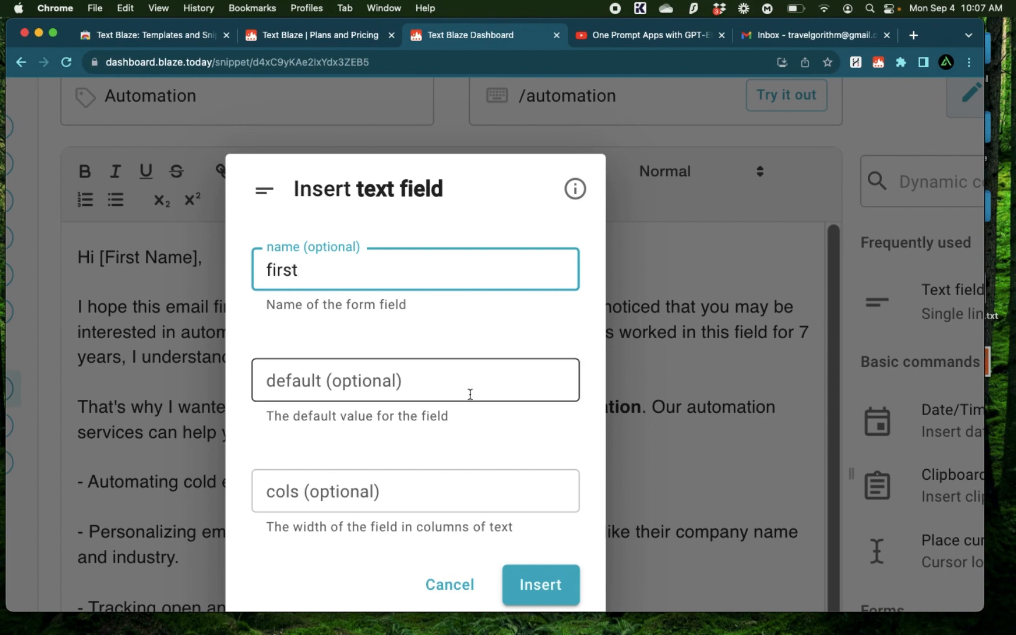
{"action": "left_click", "coordinate": [540, 584]}
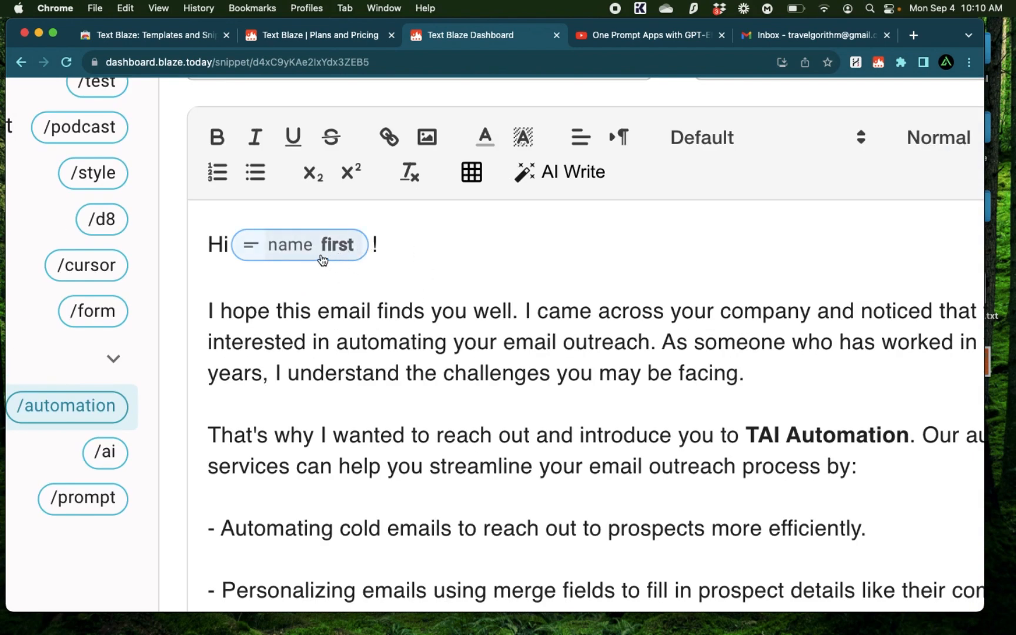
{"action": "mouse_move", "coordinate": [299, 266]}
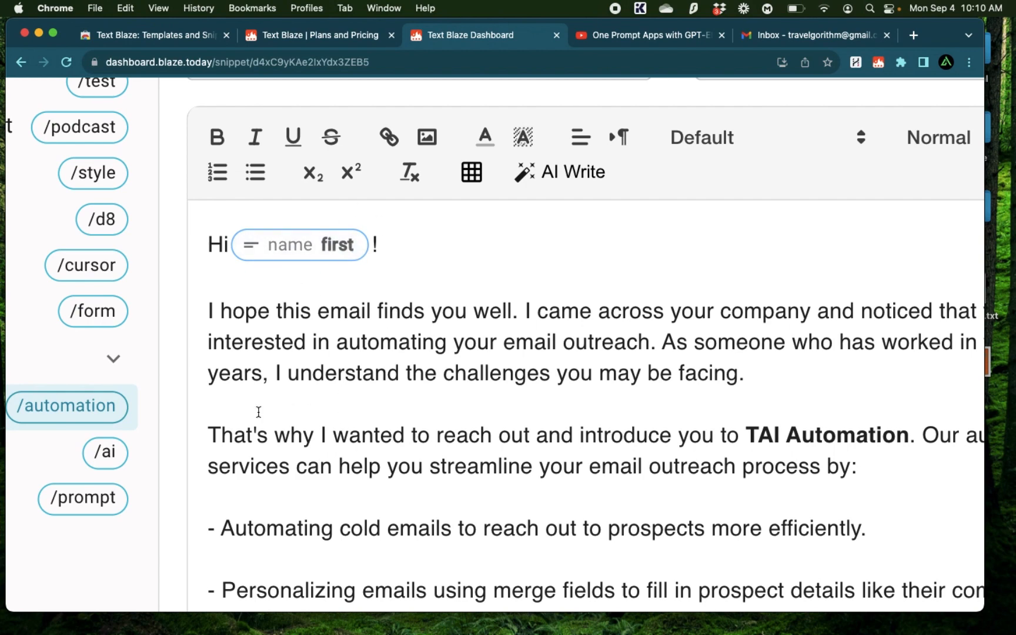
{"action": "scroll", "scroll_direction": "down", "scroll_amount": 3}
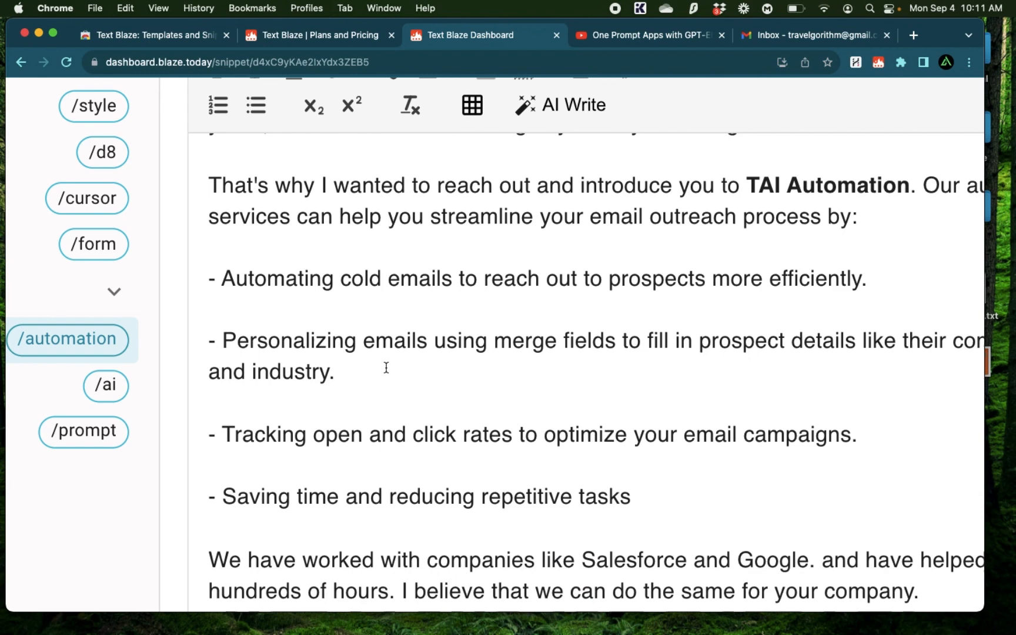
{"action": "scroll", "scroll_direction": "down", "scroll_amount": 3}
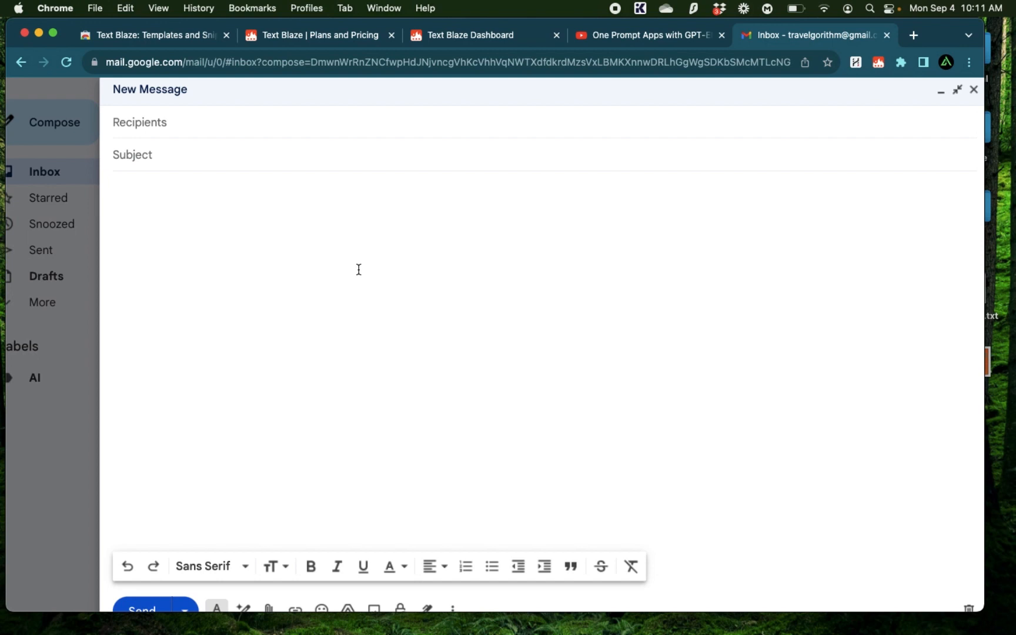
Expand /automation in the Gmail draft with the name field filled as 'Jim'.
{"action": "type", "text": "/automa"}
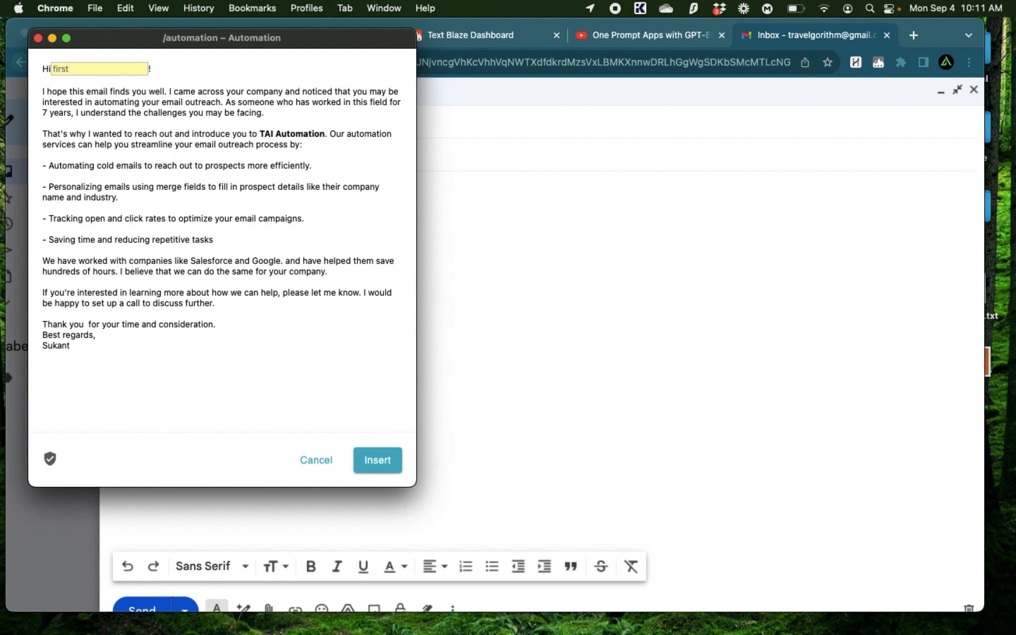
{"action": "type", "text": "Jim"}
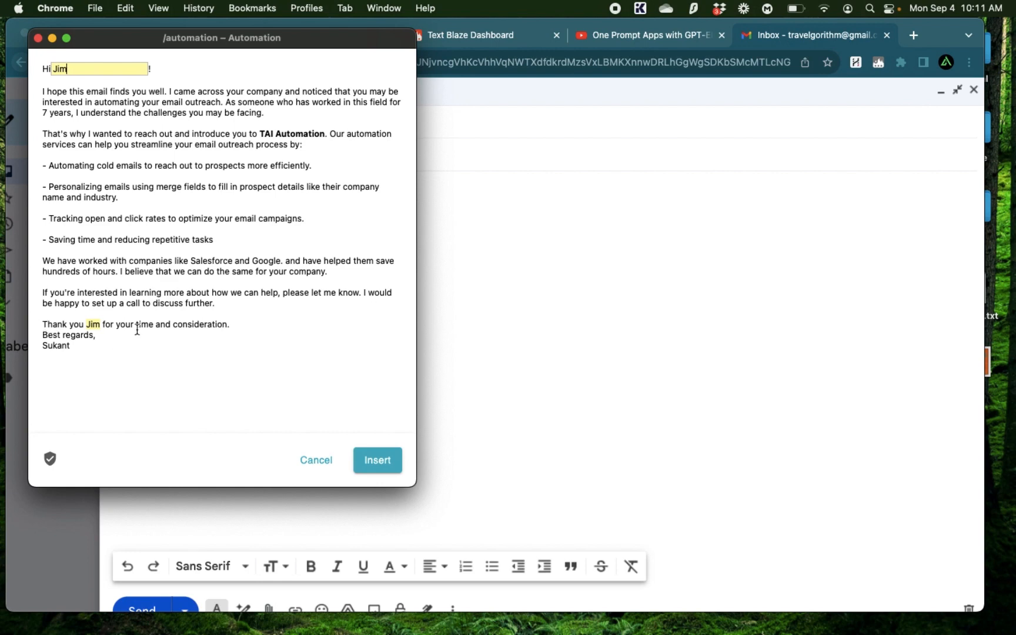
{"action": "left_click", "coordinate": [377, 459]}
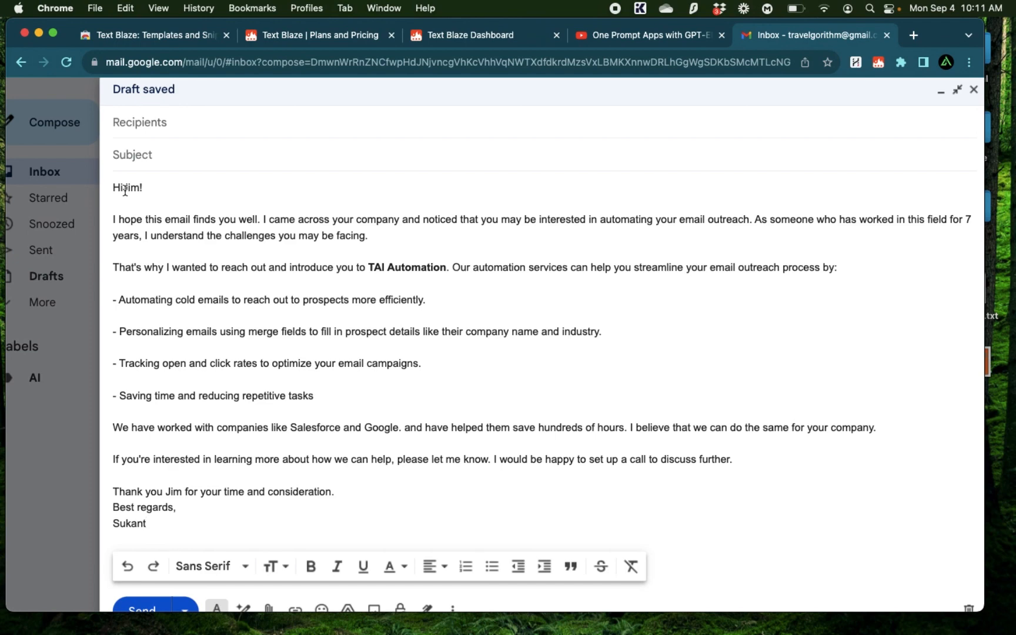
Add a space after 'Hi' in the snippet greeting and return to the Gmail draft.
{"action": "left_click", "coordinate": [471, 35]}
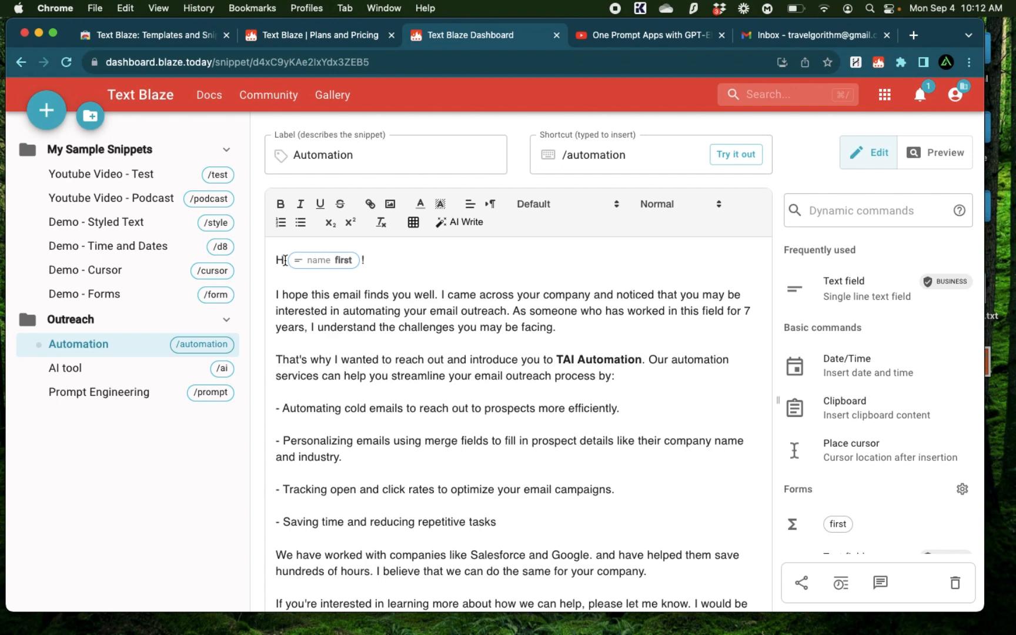
{"action": "type", "text": "i"}
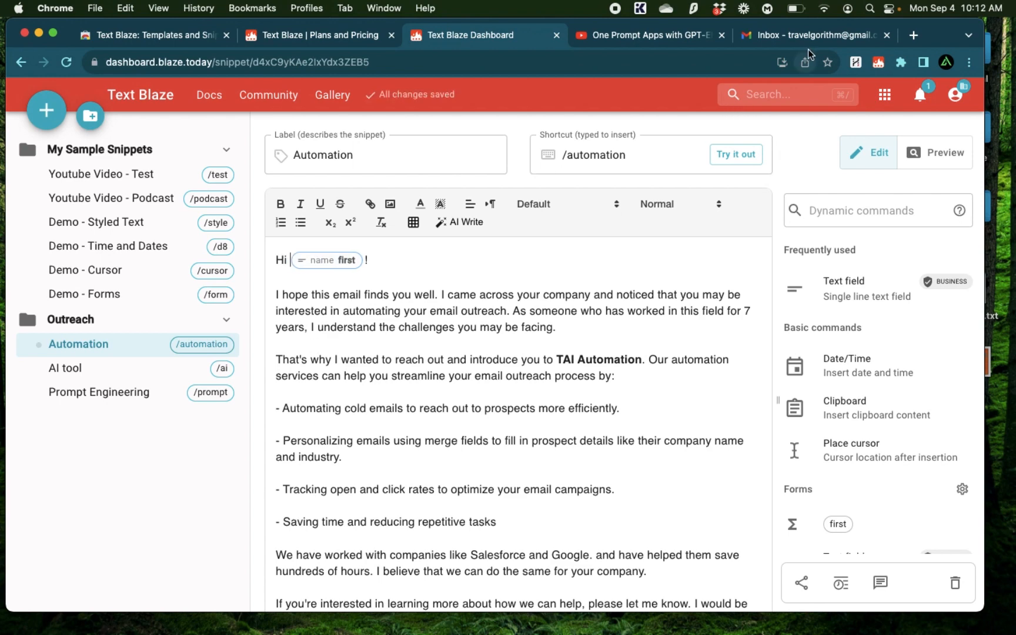
{"action": "left_click", "coordinate": [815, 35]}
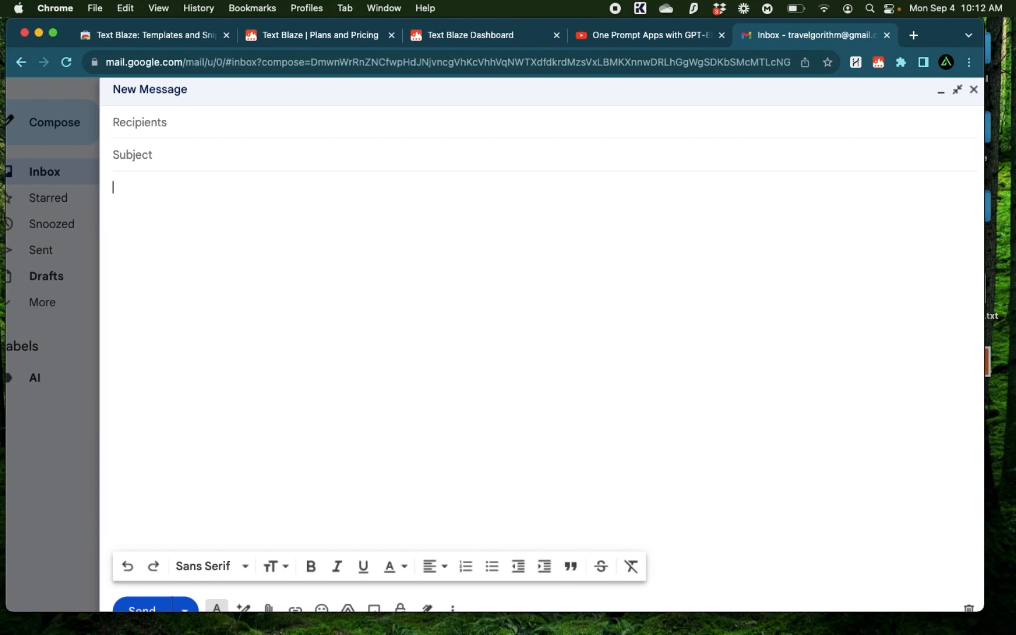
Expand the Automation email again so it reads 'Hi Jim!', then return to the dashboard.
{"action": "type", "text": "/automatic"}
{"action": "type", "text": "Jun"}
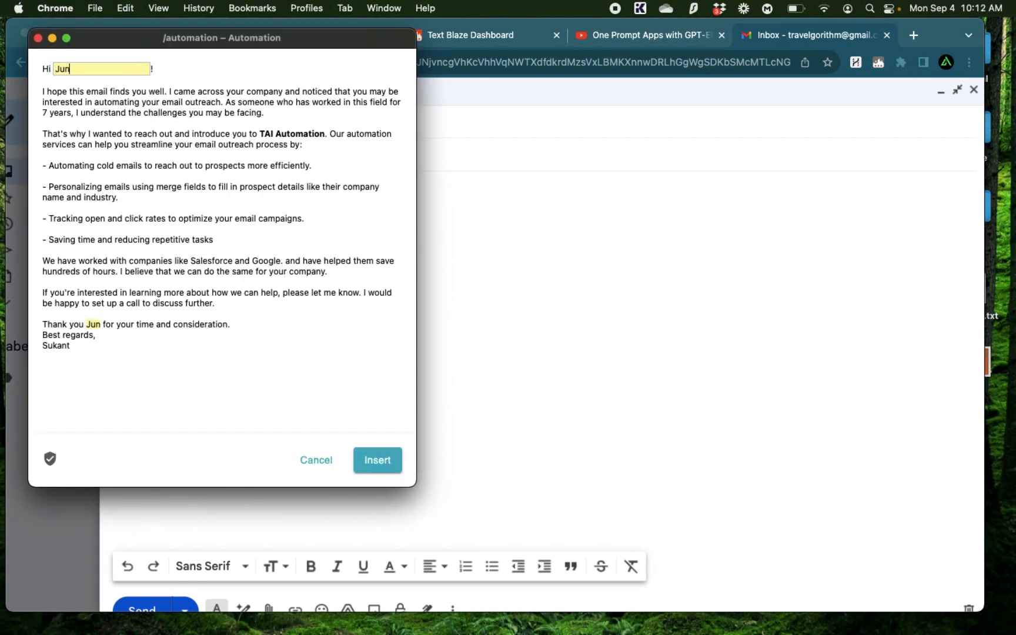
{"action": "type", "text": "Jim"}
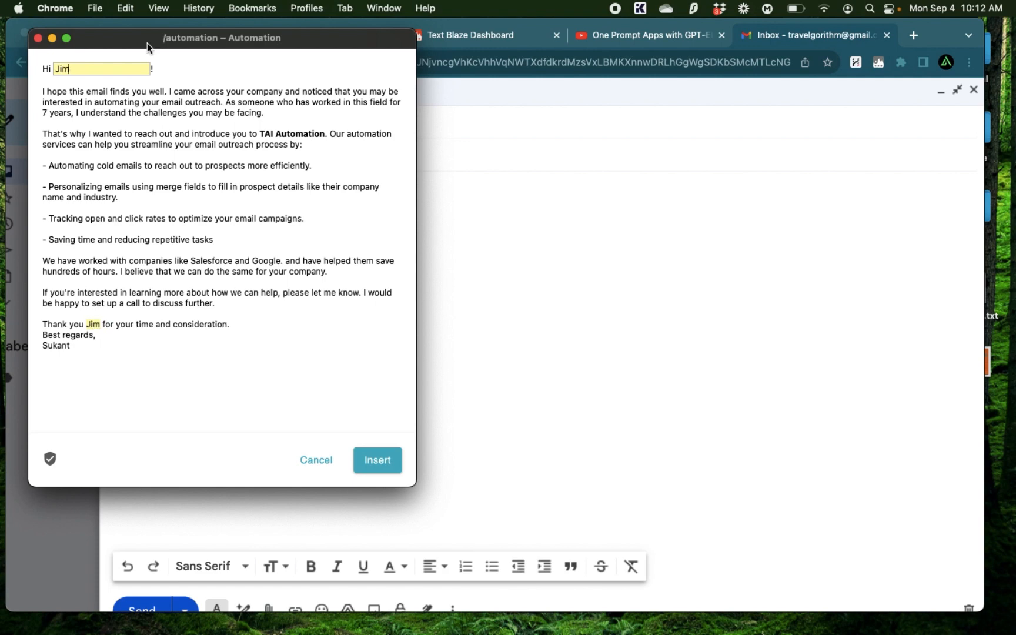
{"action": "left_click", "coordinate": [377, 460]}
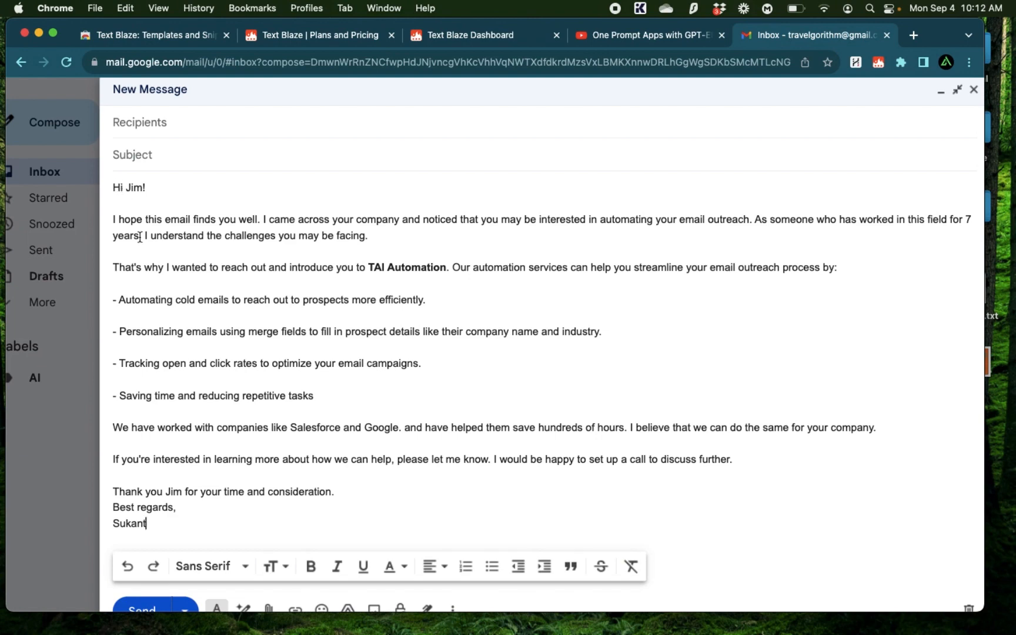
{"action": "left_click", "coordinate": [482, 35]}
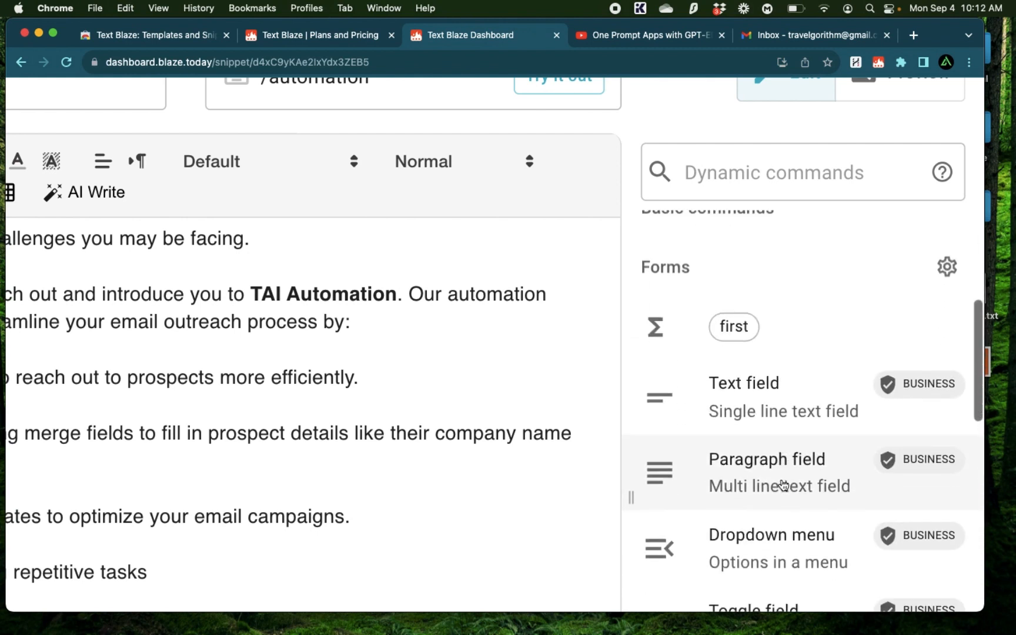
{"action": "scroll", "scroll_direction": "down", "scroll_amount": 3}
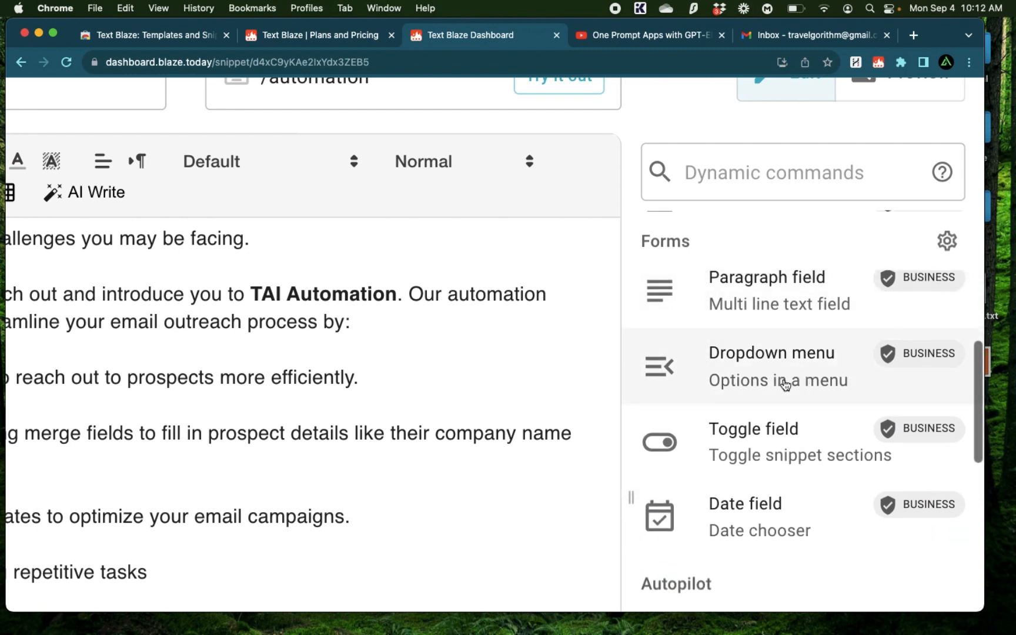
{"action": "scroll", "scroll_direction": "down", "scroll_amount": 3}
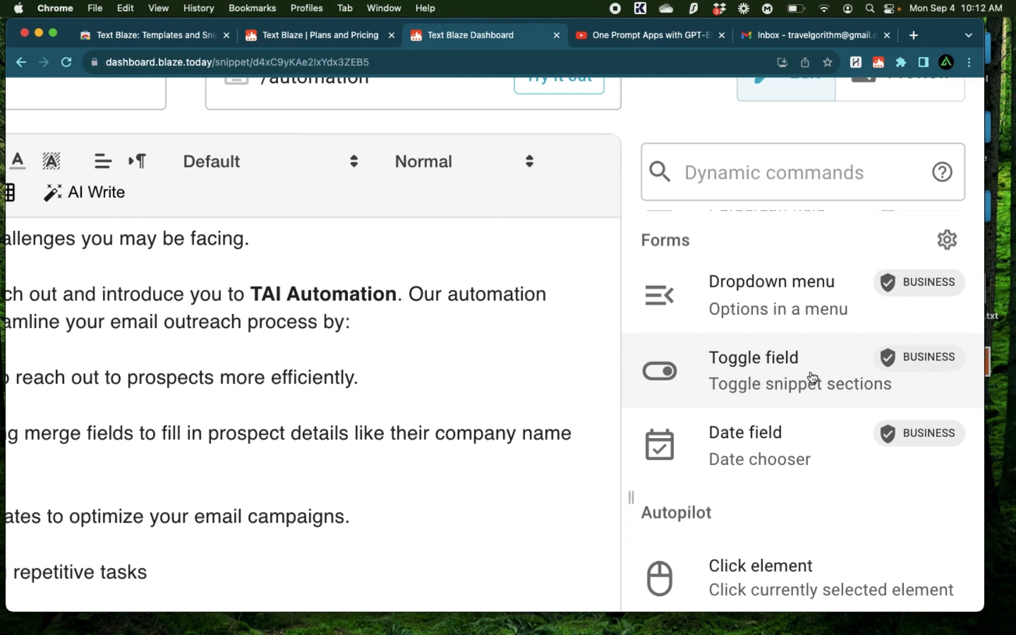
{"action": "scroll", "scroll_direction": "down", "scroll_amount": 3}
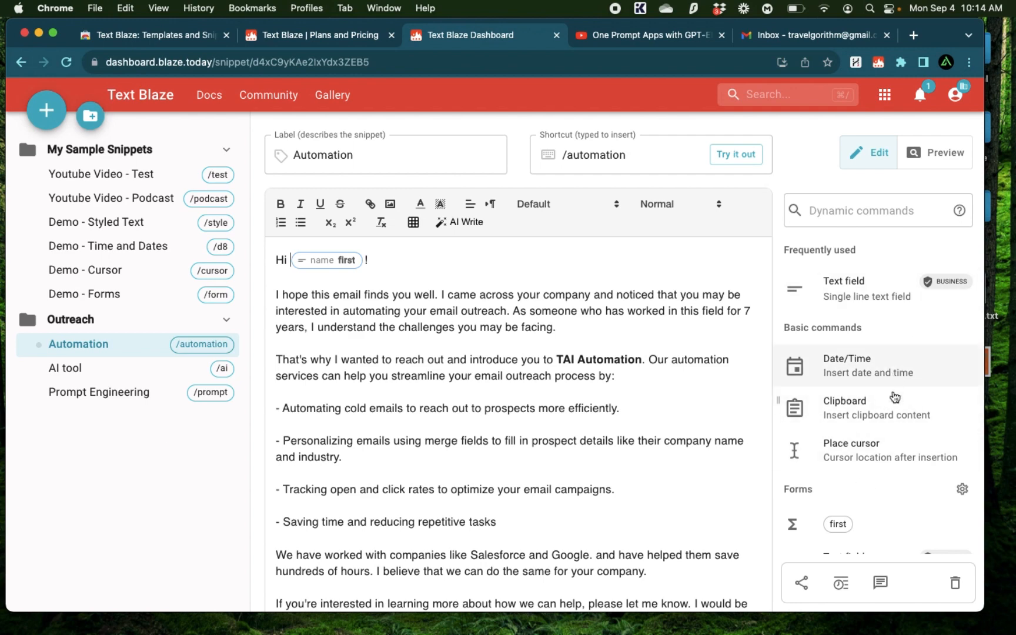
{"action": "scroll", "scroll_direction": "down", "scroll_amount": 3}
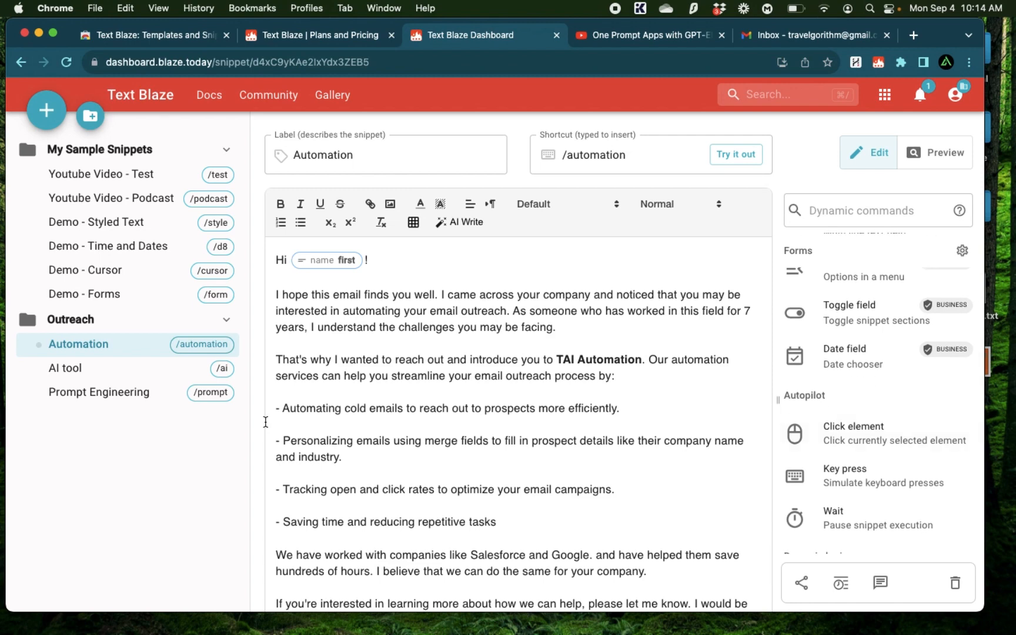
{"action": "scroll", "scroll_direction": "down", "scroll_amount": 3}
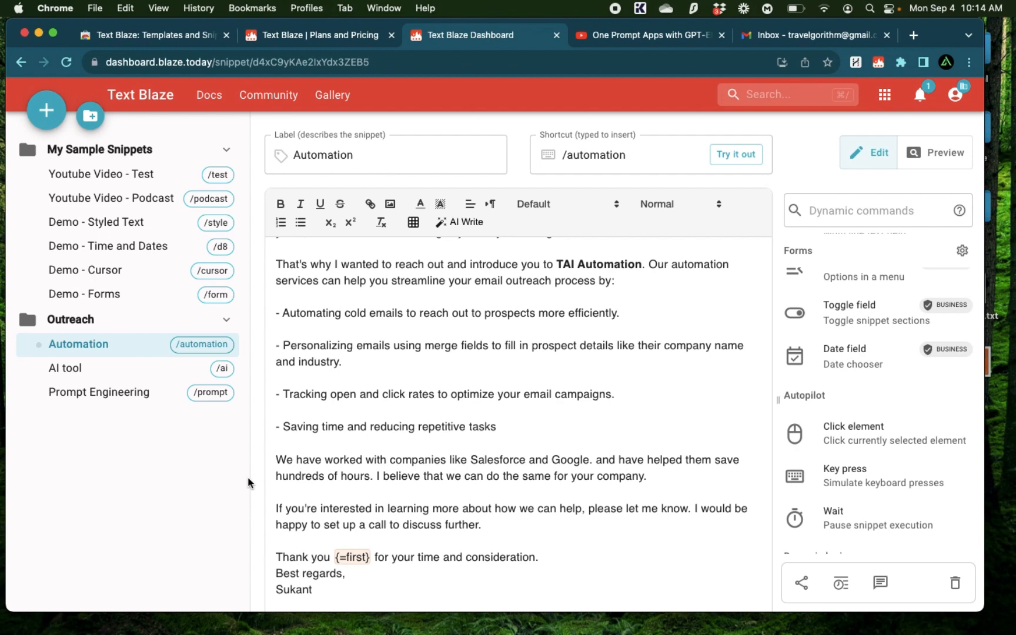
{"action": "left_click", "coordinate": [316, 36]}
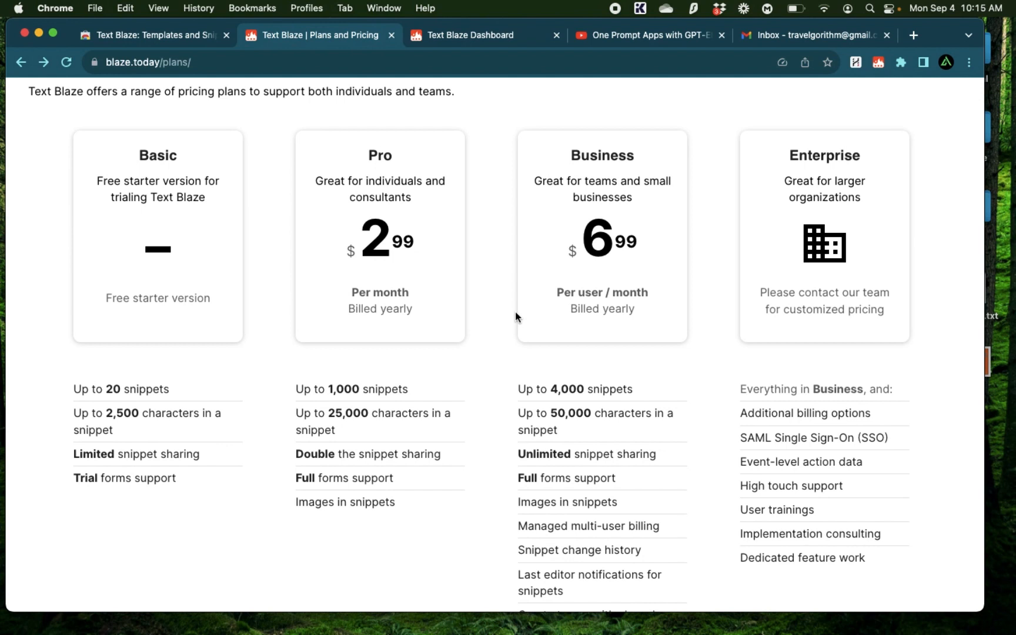
{"action": "mouse_move", "coordinate": [491, 310]}
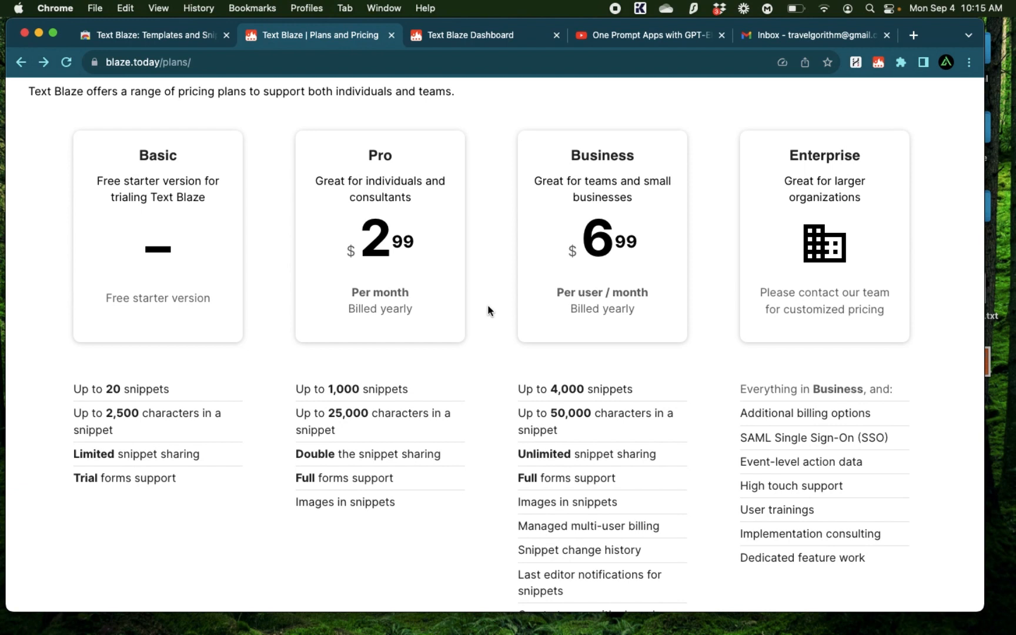